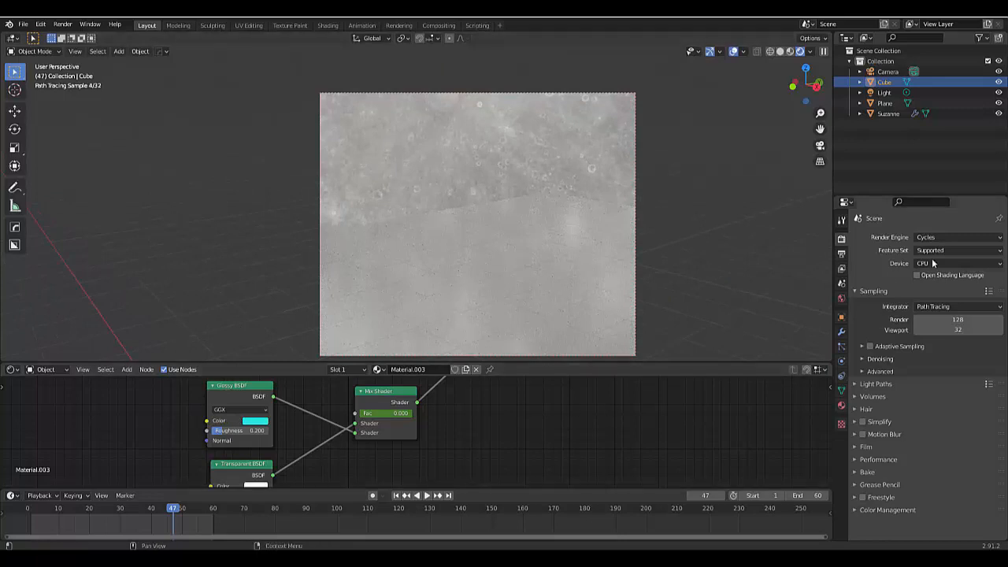
mouse_move(910, 247)
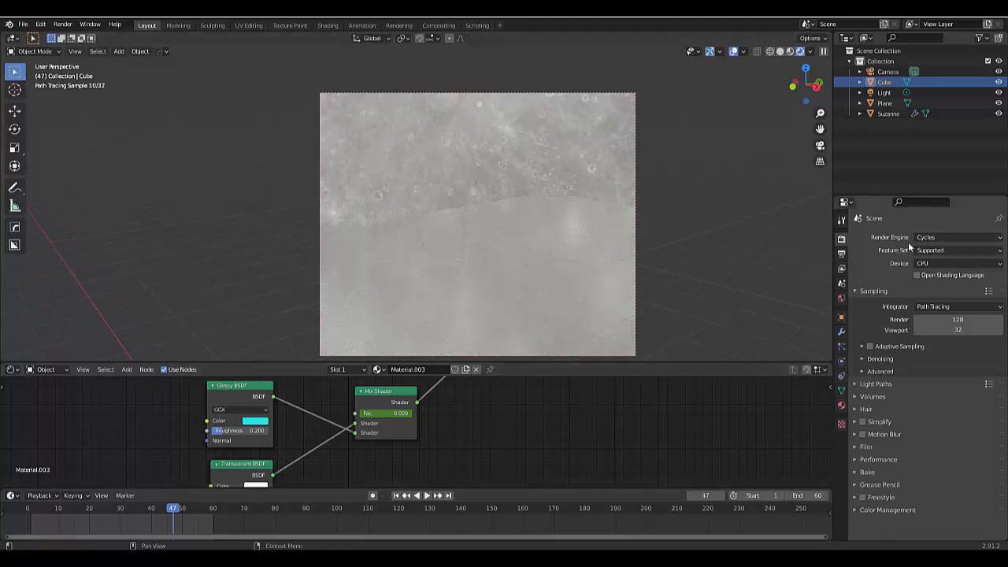
Step: Set the scene's render engine to Eevee in Render Properties
left_click(958, 237)
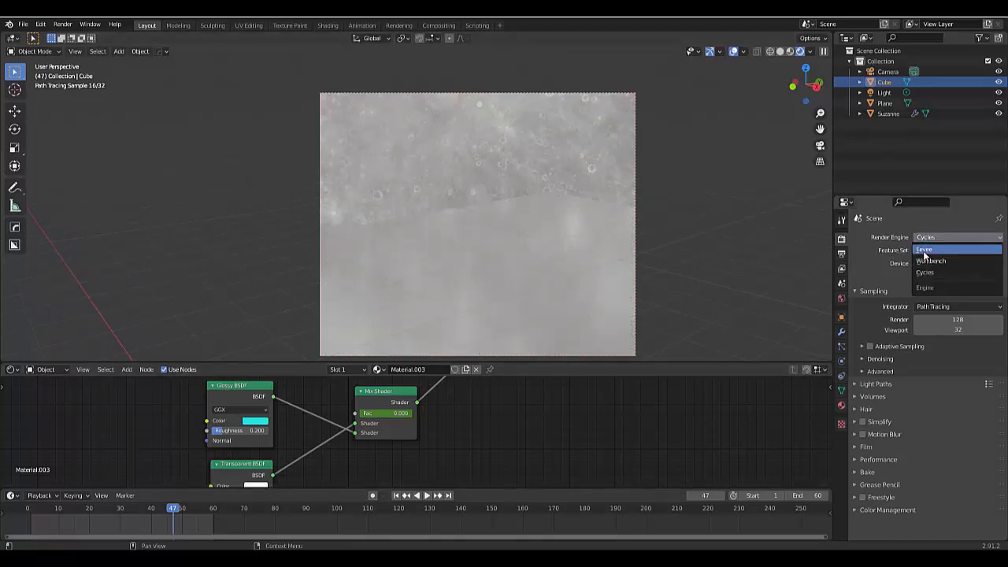
left_click(936, 249)
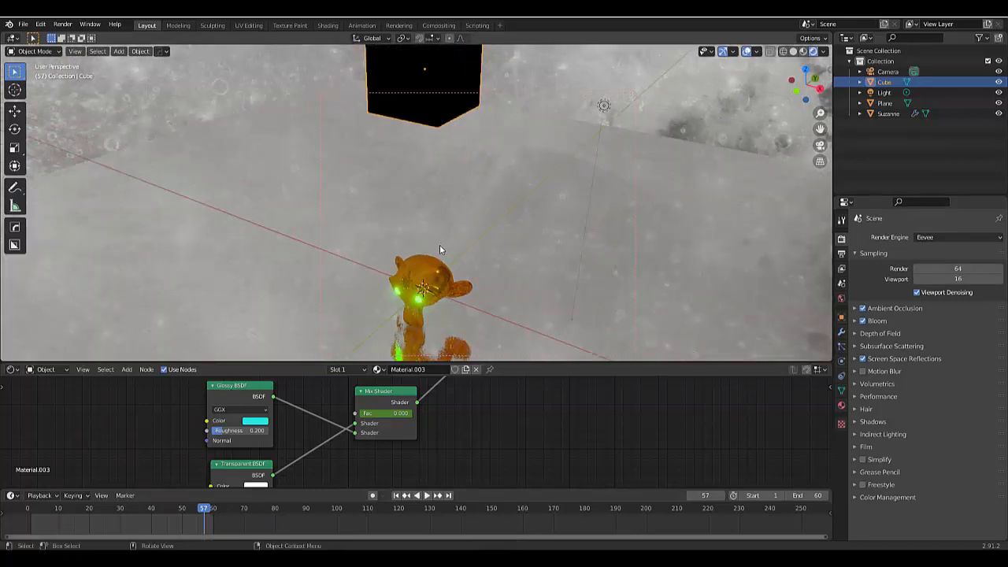
left_click_drag(441, 249, 492, 226)
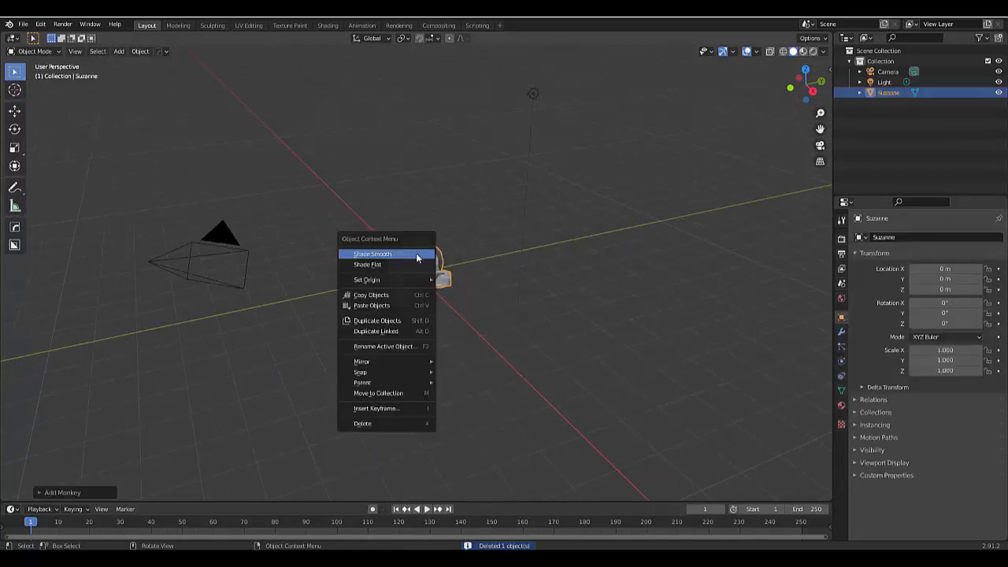
Step: Shade Suzanne smooth and add a Subdivision Surface modifier to her
left_click(372, 253)
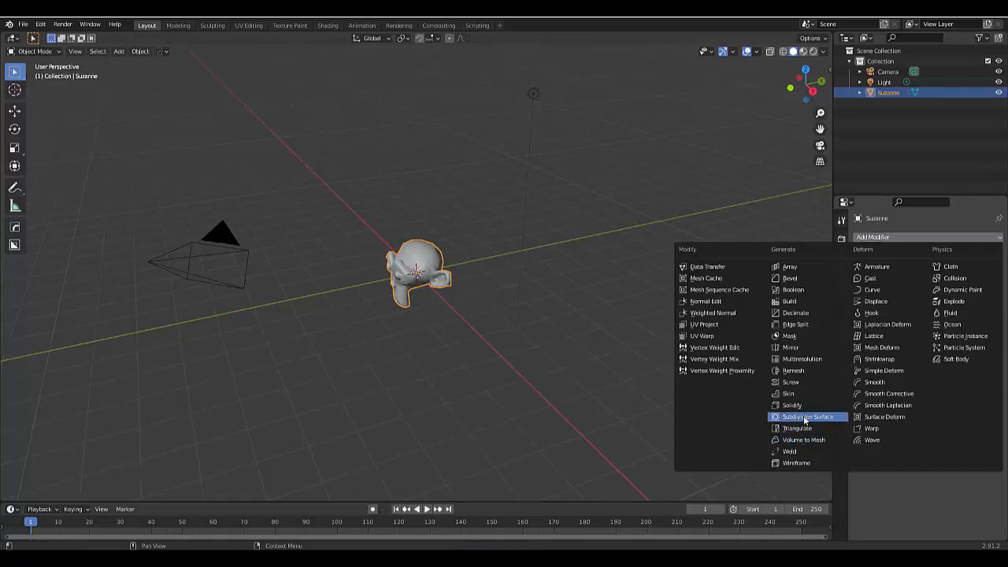
left_click(808, 416)
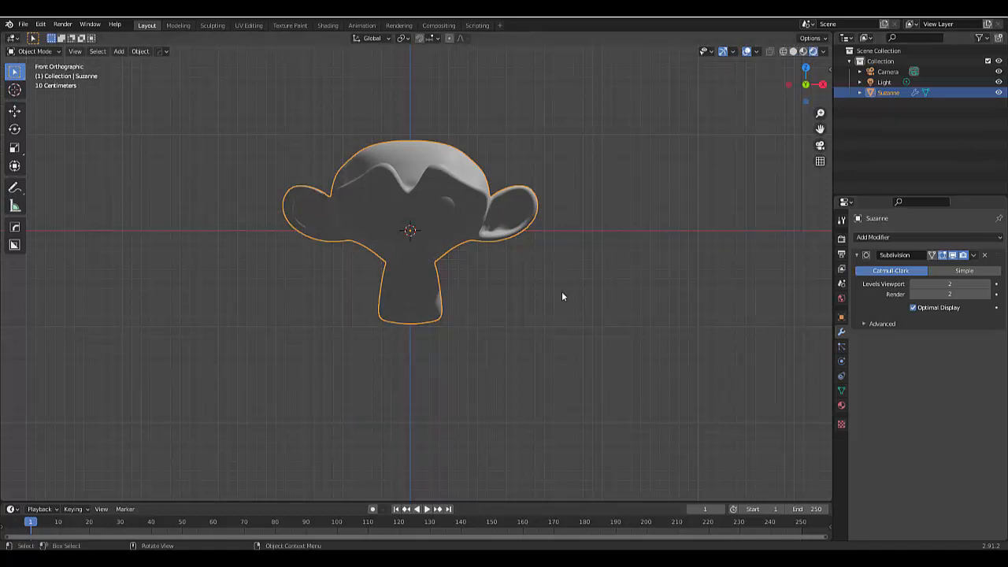
left_click(118, 50)
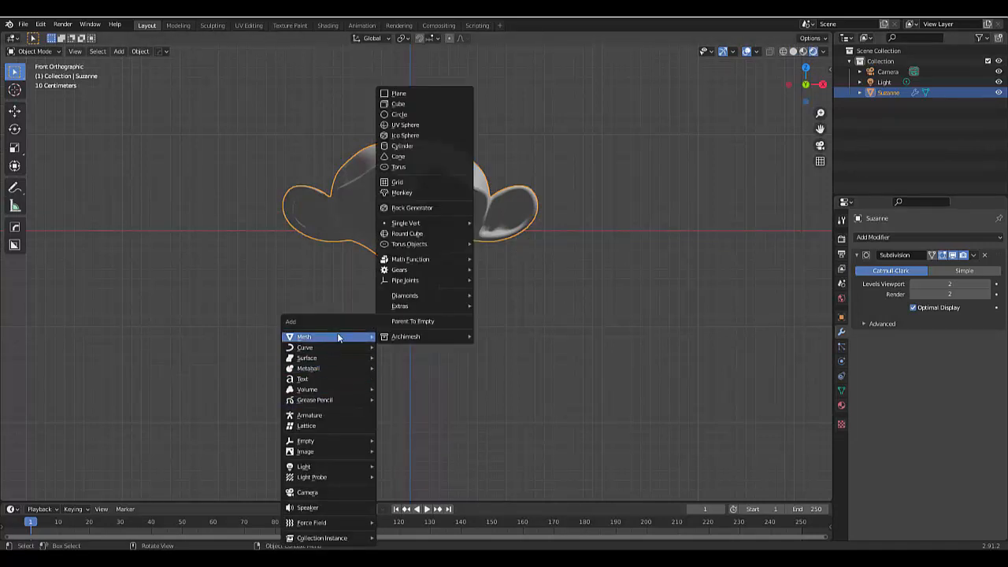
Step: Add a mesh plane as a ground floor beneath Suzanne
left_click(399, 93)
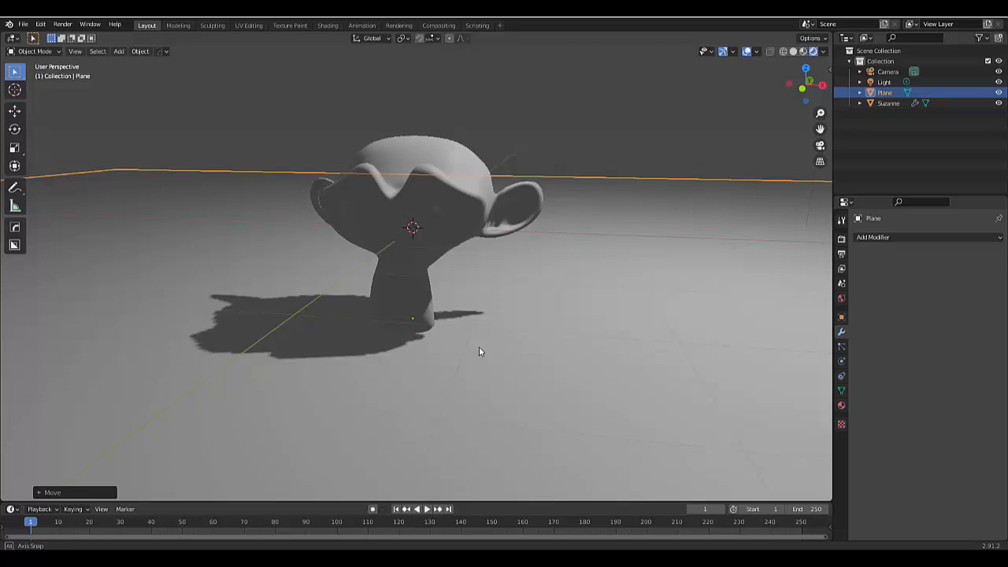
left_click(841, 299)
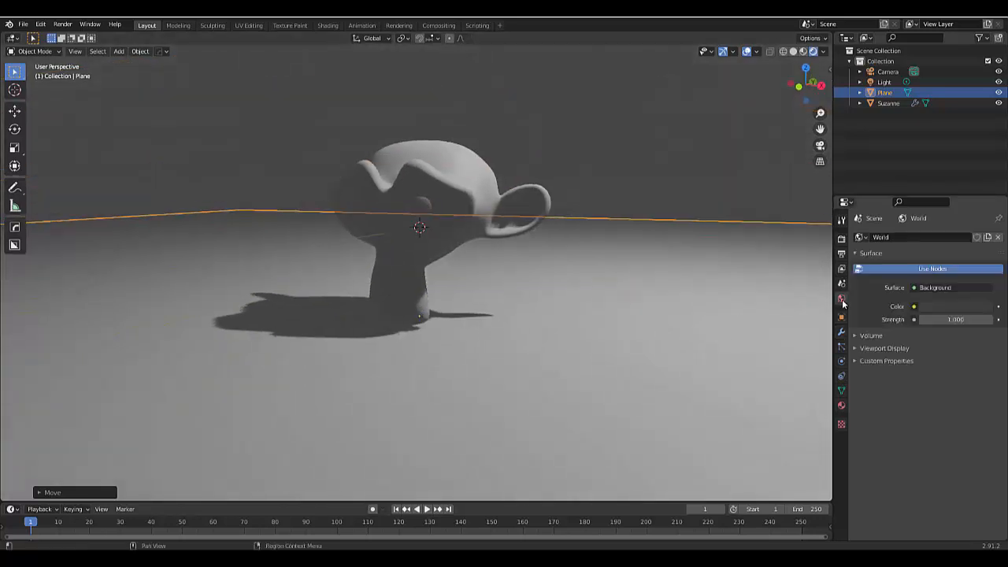
Step: Make the world colour an Environment Texture and browse Downloads for the moon HDRI
left_click(915, 306)
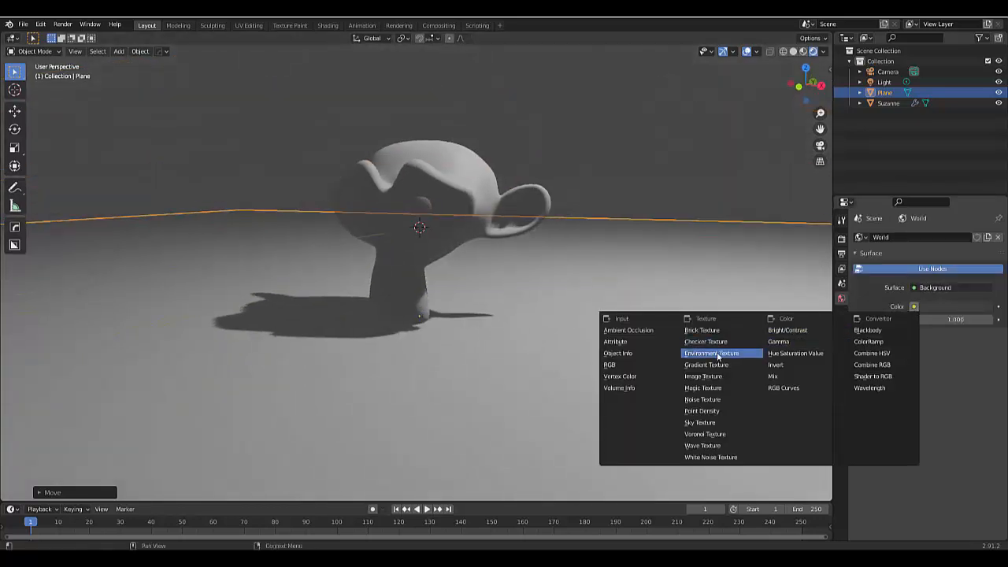
left_click(712, 352)
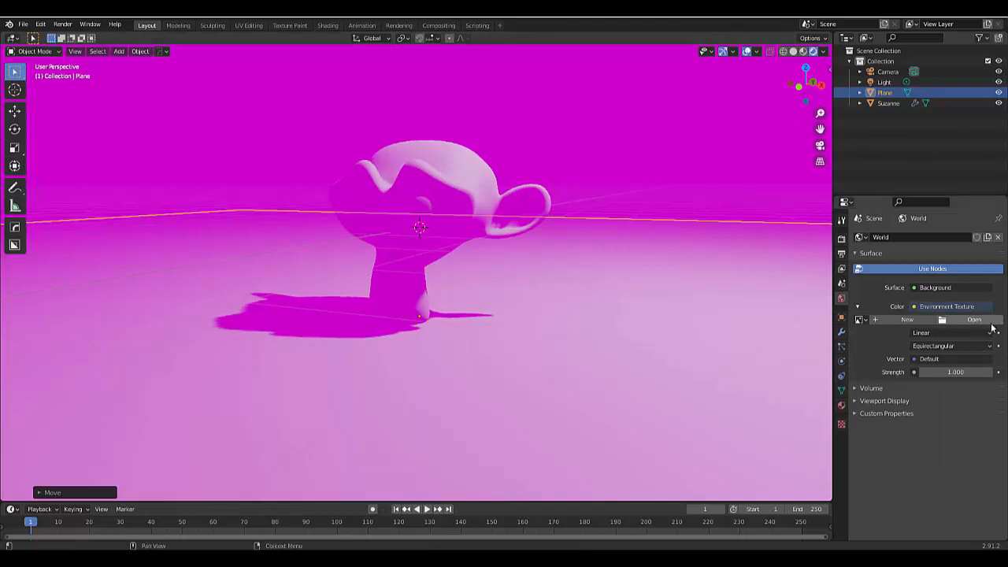
left_click(972, 319)
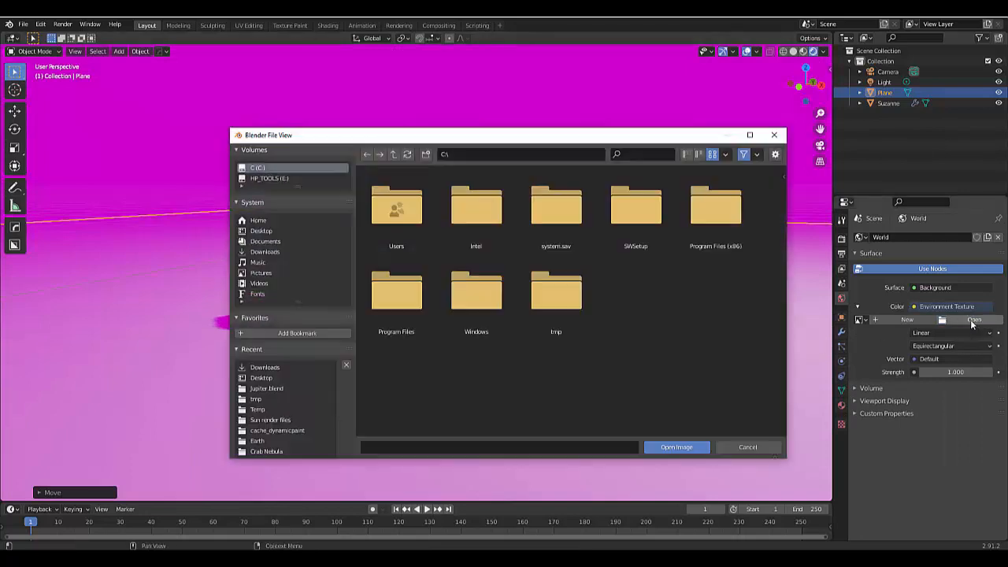
left_click(476, 291)
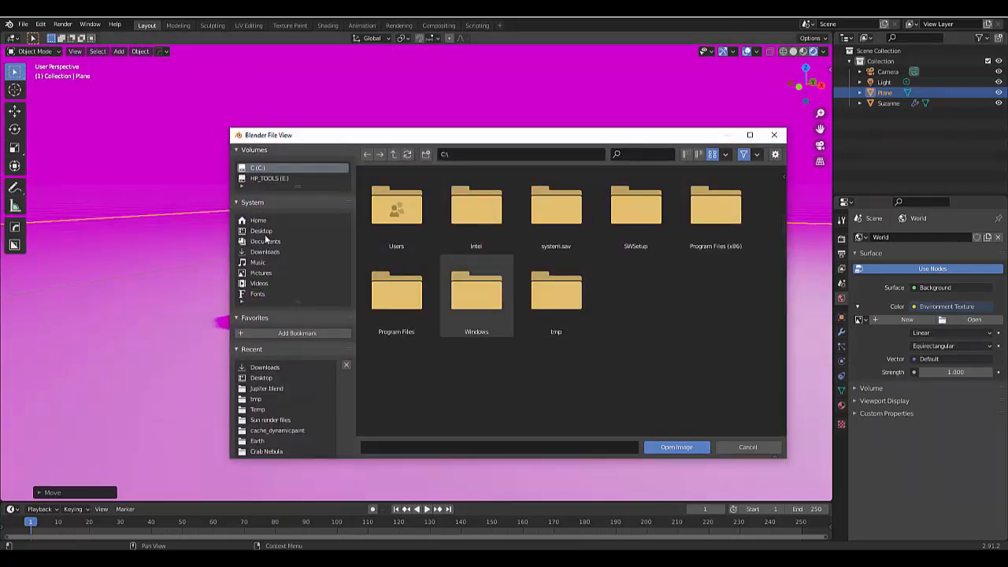
left_click(265, 252)
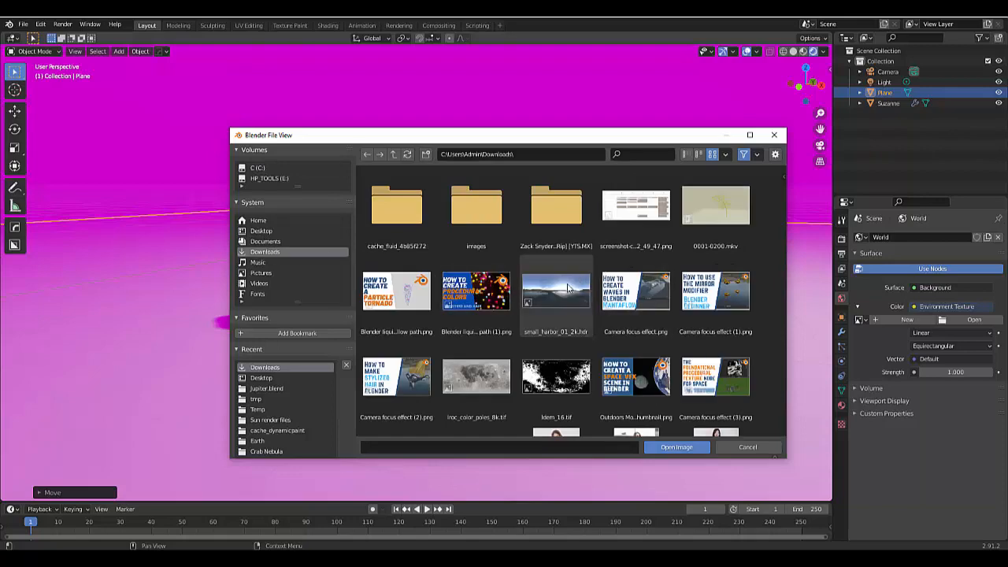
scroll("down", 3)
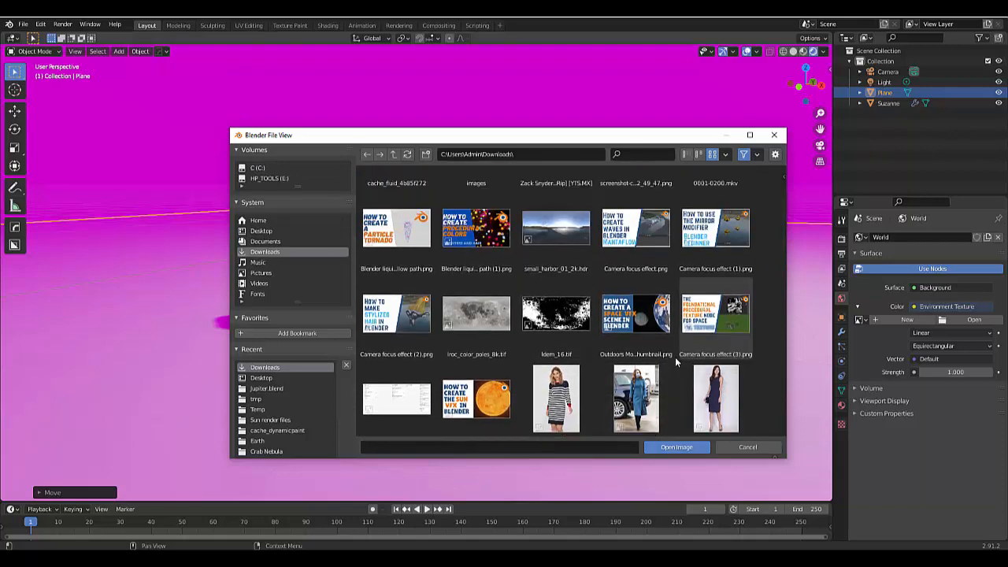
scroll("down", 3)
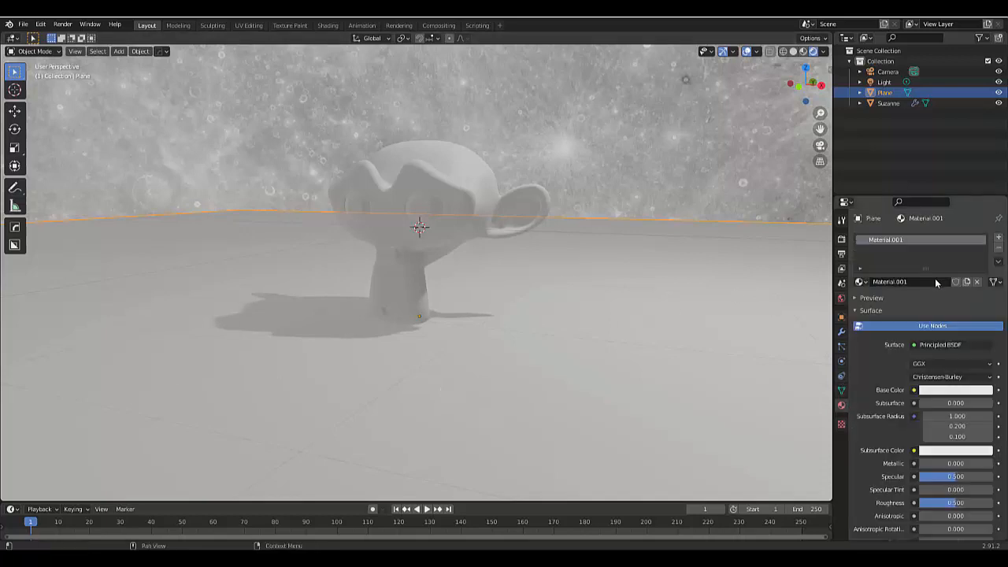
Step: Change the floor material's surface to Glossy BSDF and lower its roughness
left_click(939, 344)
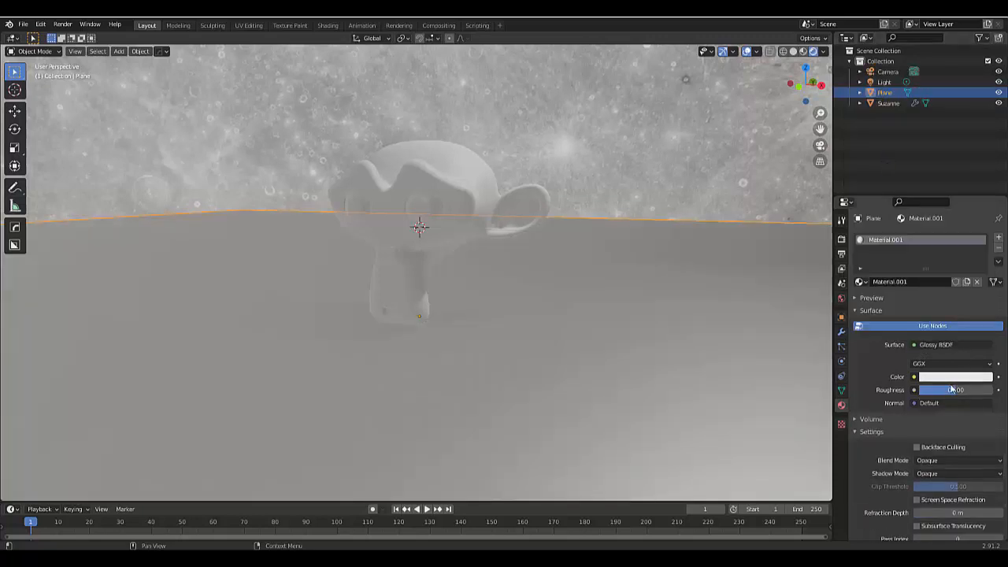
double_click(955, 389)
type("0.150")
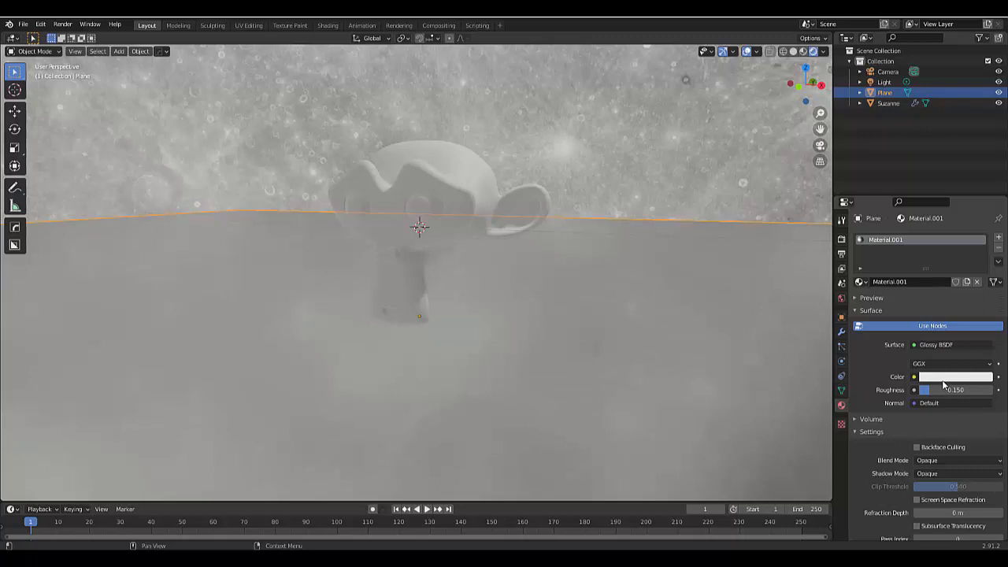
left_click(955, 375)
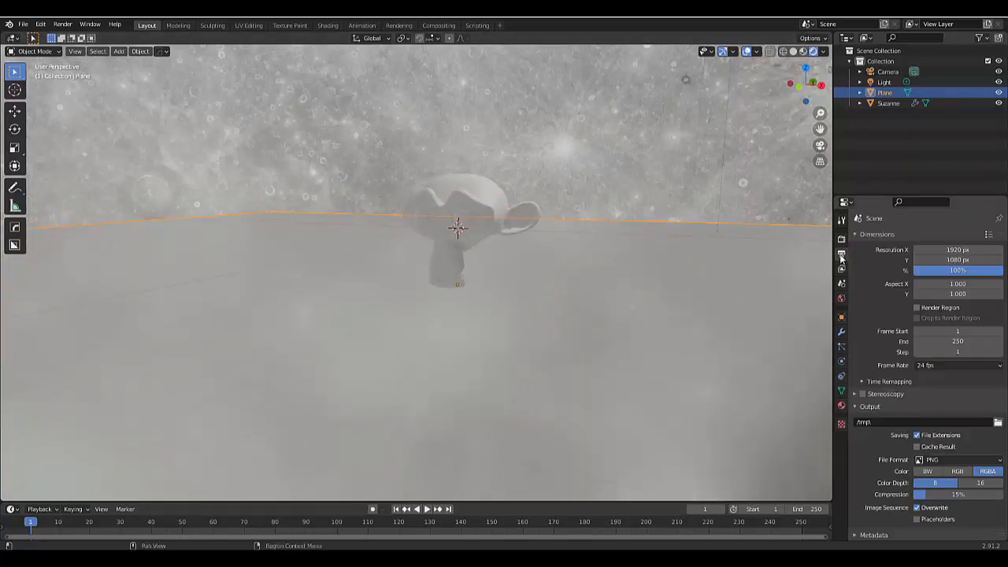
Step: Turn on Eevee's screen space reflections and bloom so the floor reflects Suzanne
left_click(842, 252)
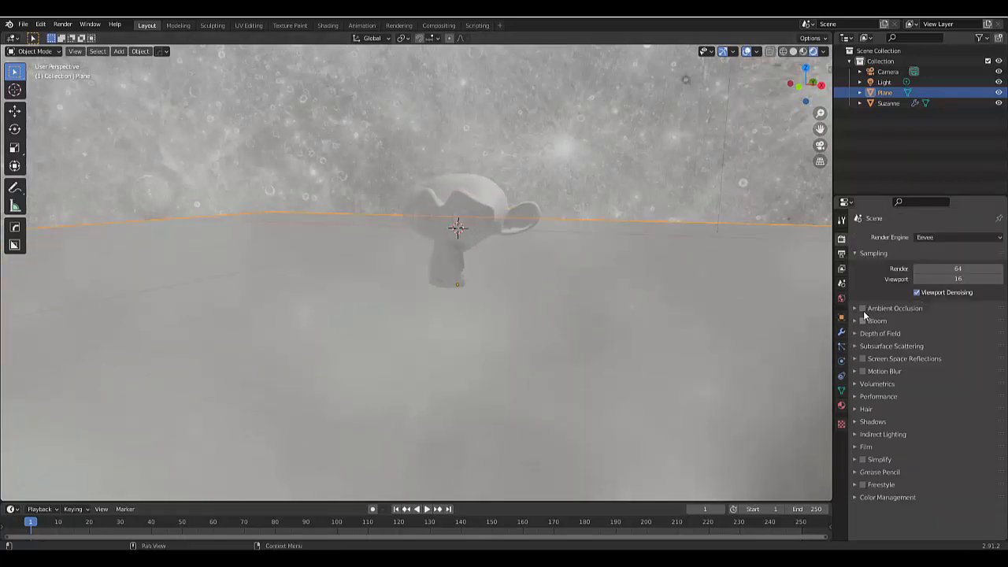
left_click(862, 359)
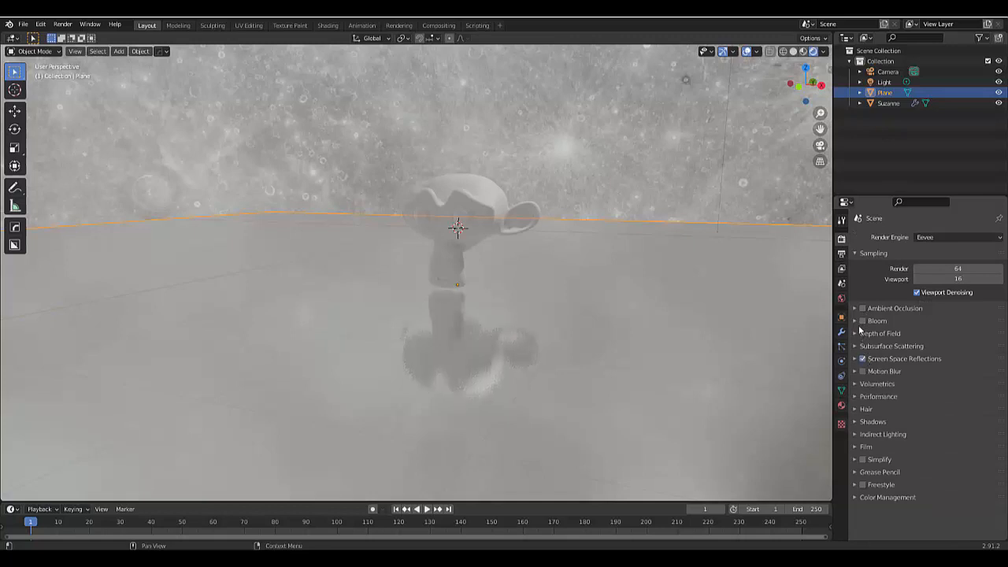
left_click(860, 307)
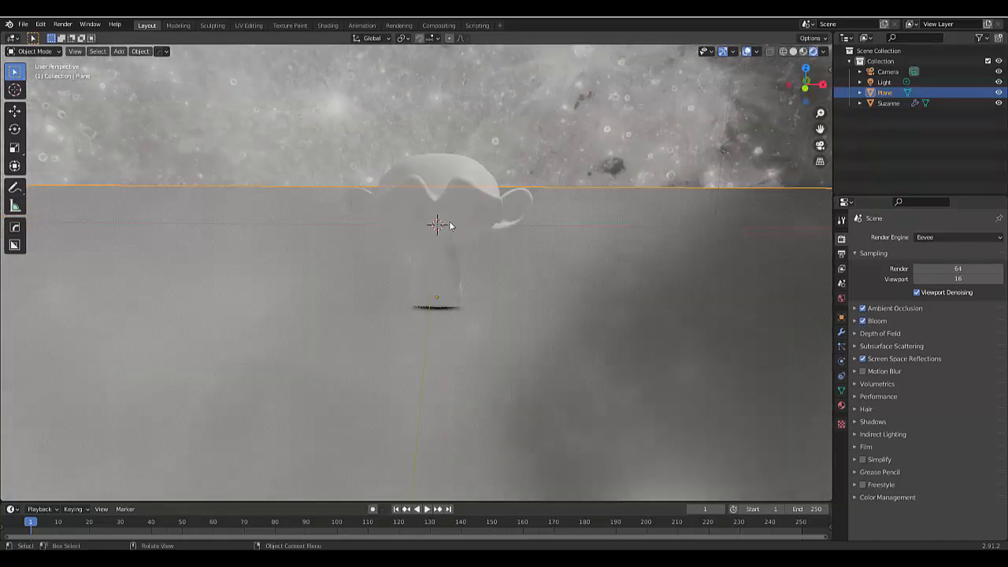
left_click(435, 224)
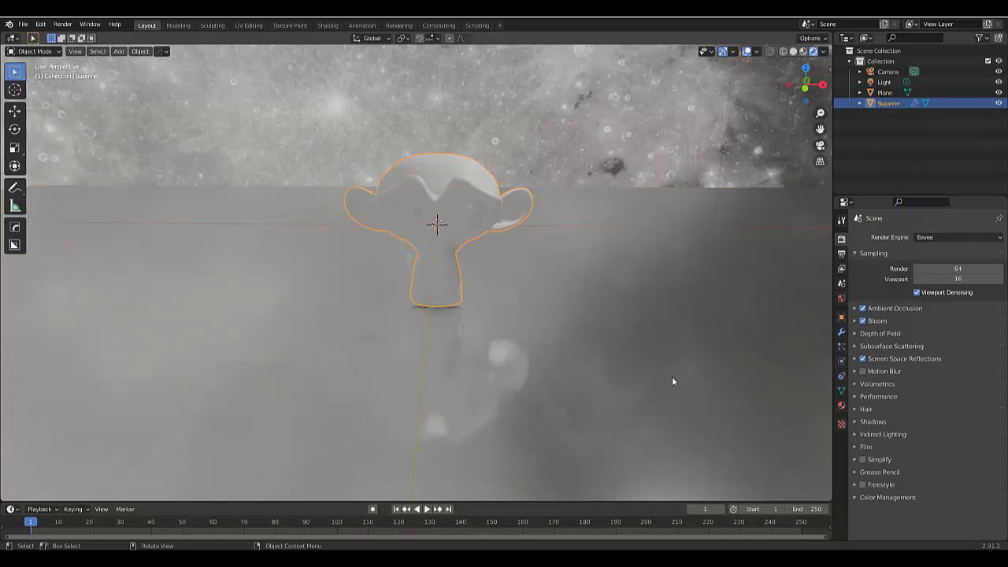
Step: Create a new material for Suzanne with a bright green base colour
left_click(841, 406)
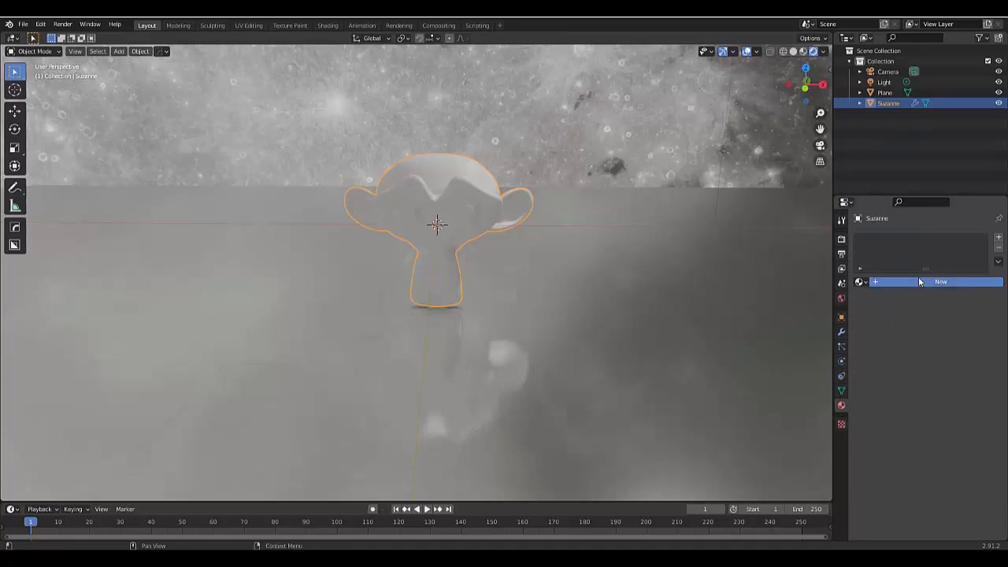
left_click(939, 281)
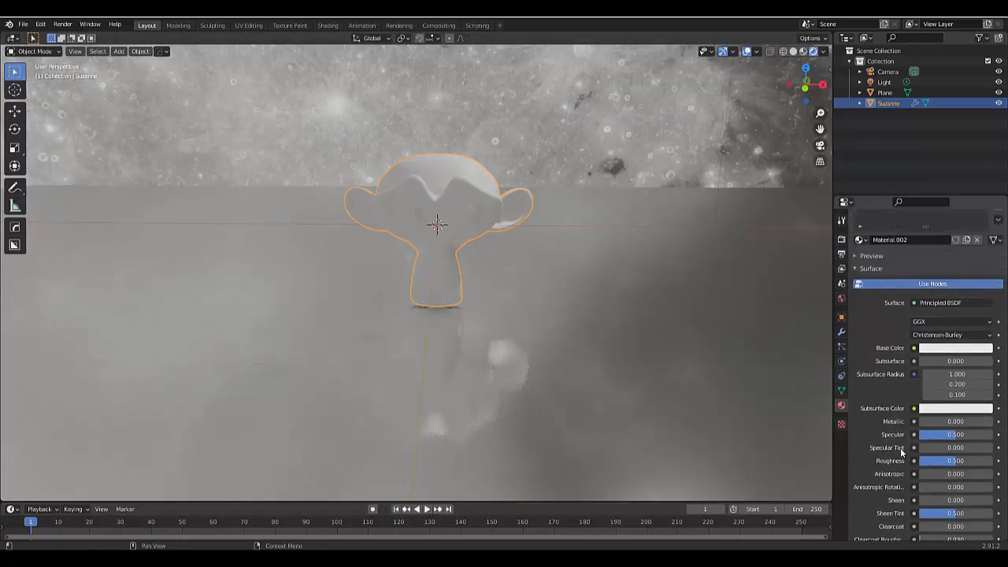
left_click(954, 348)
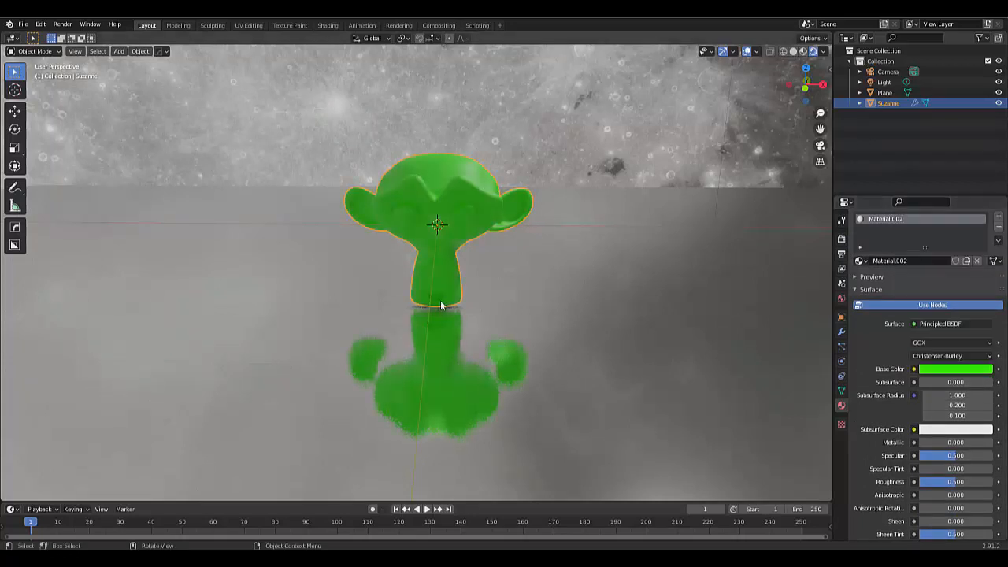
scroll("down", 3)
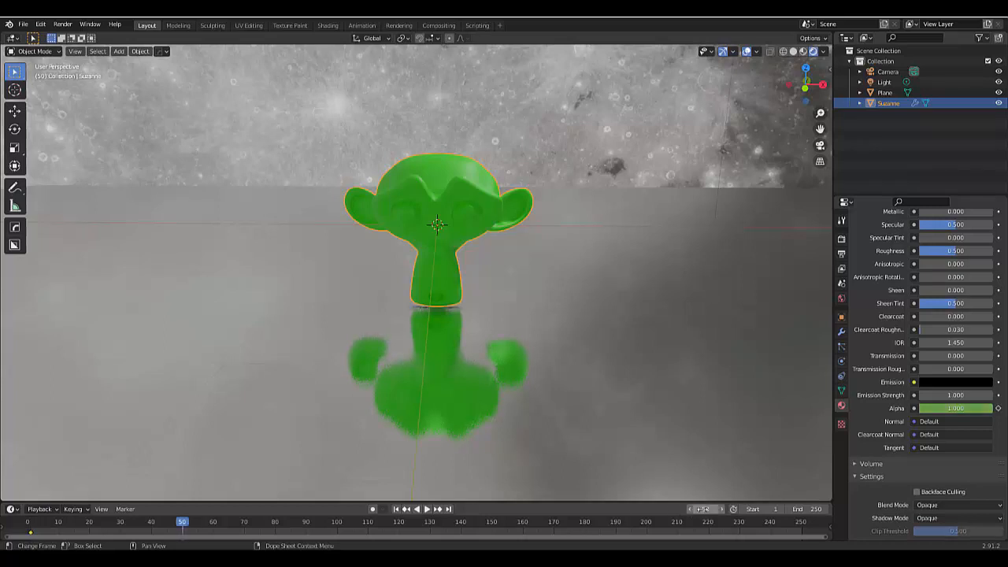
double_click(951, 408)
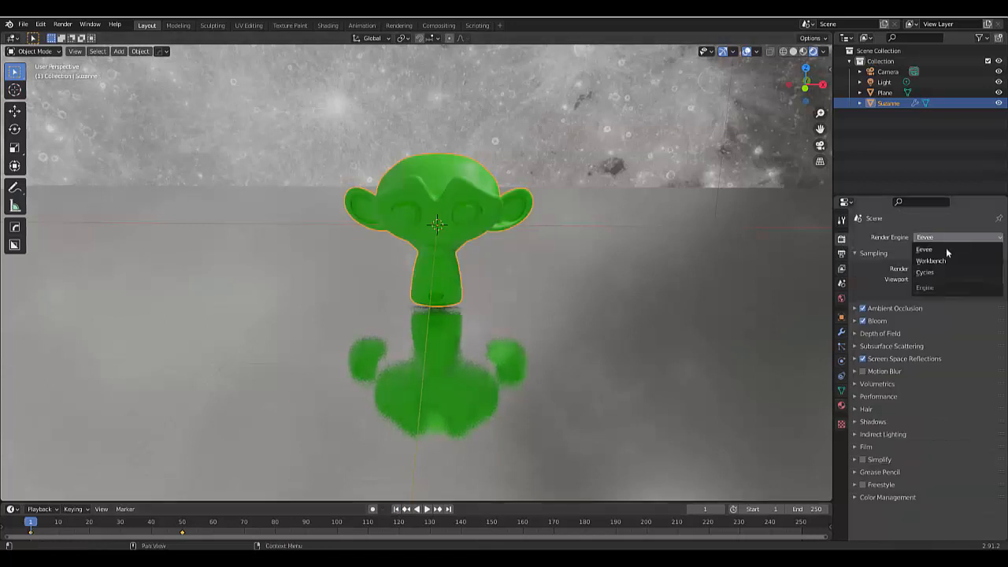
Step: Switch the render engine to Cycles and preview the viewport in Rendered shading
left_click(926, 271)
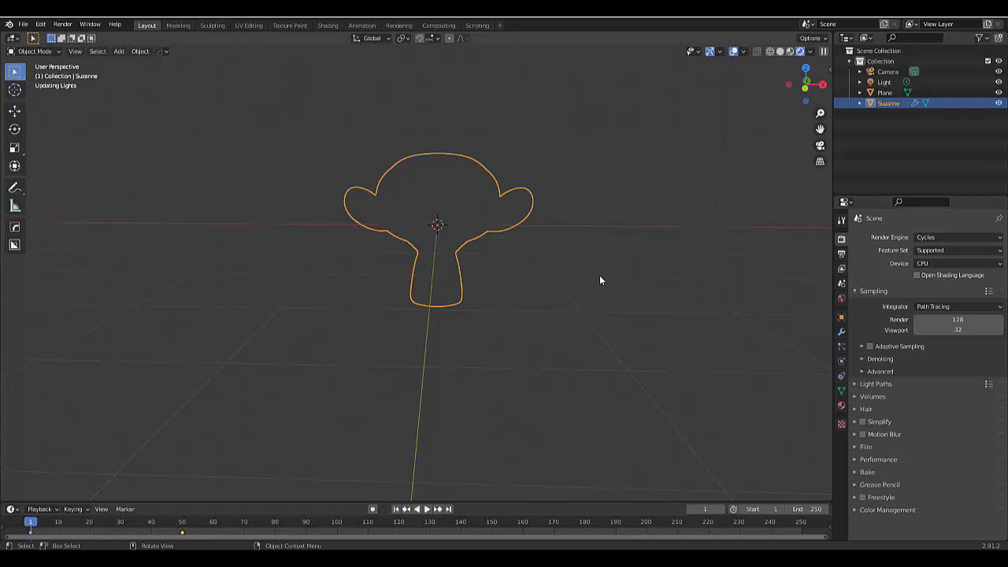
mouse_move(567, 270)
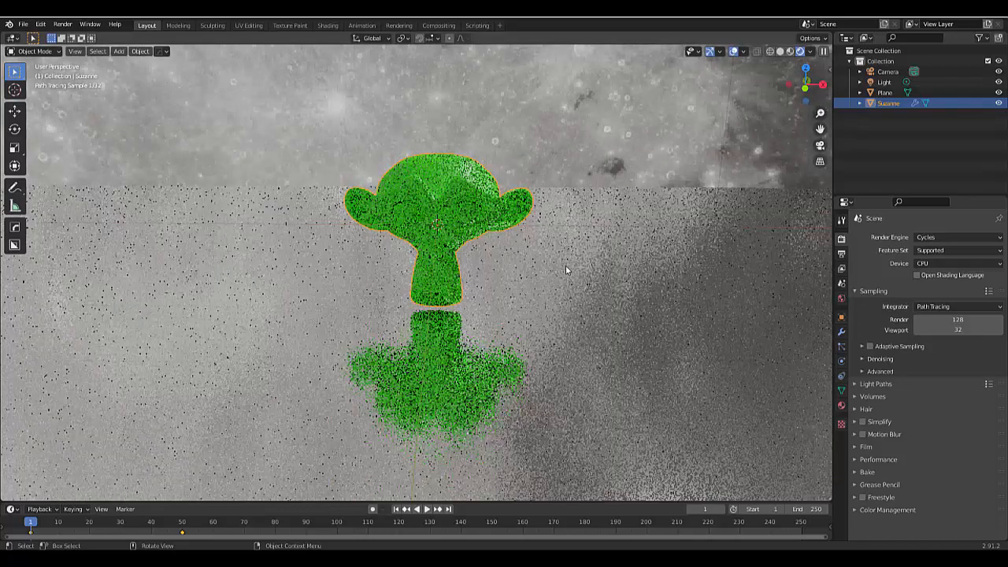
left_click(427, 510)
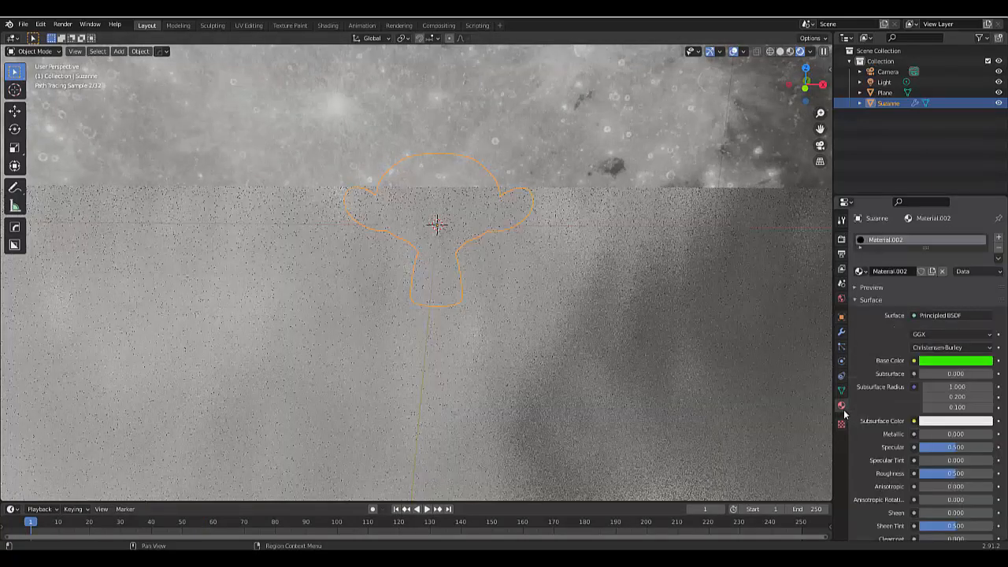
Step: Make Suzanne's surface a low-roughness Glossy BSDF for a chrome-like look
left_click(948, 315)
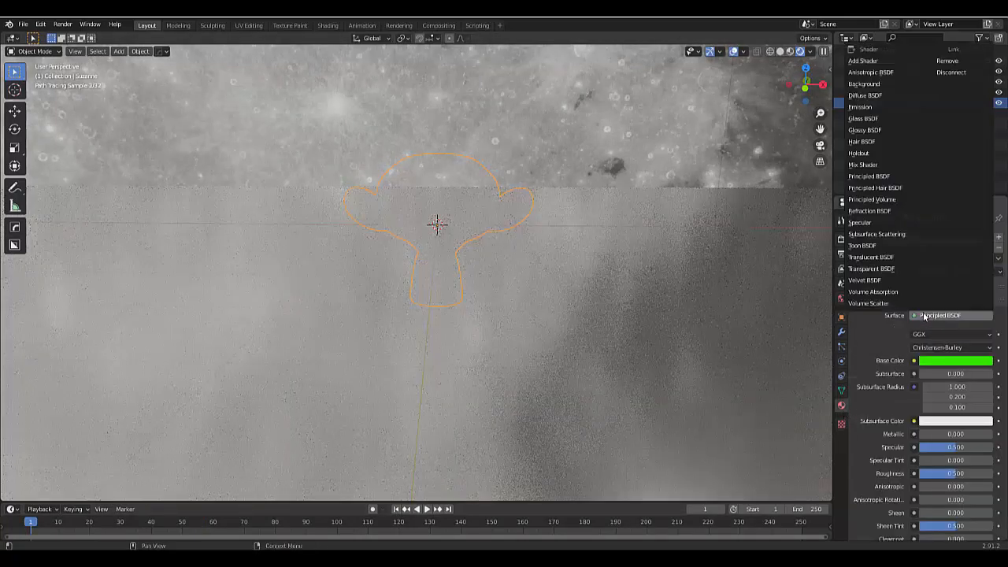
mouse_move(865, 129)
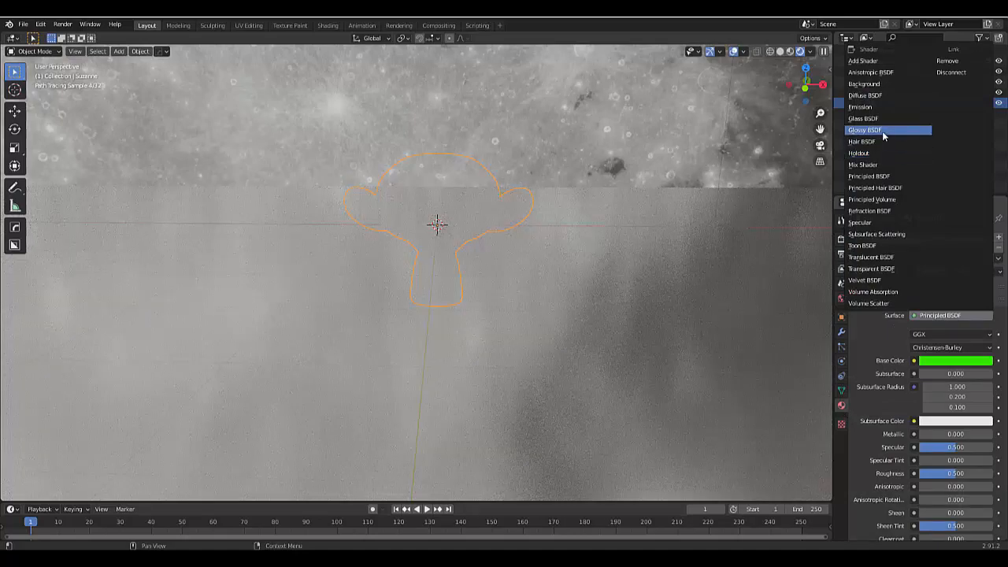
left_click(871, 129)
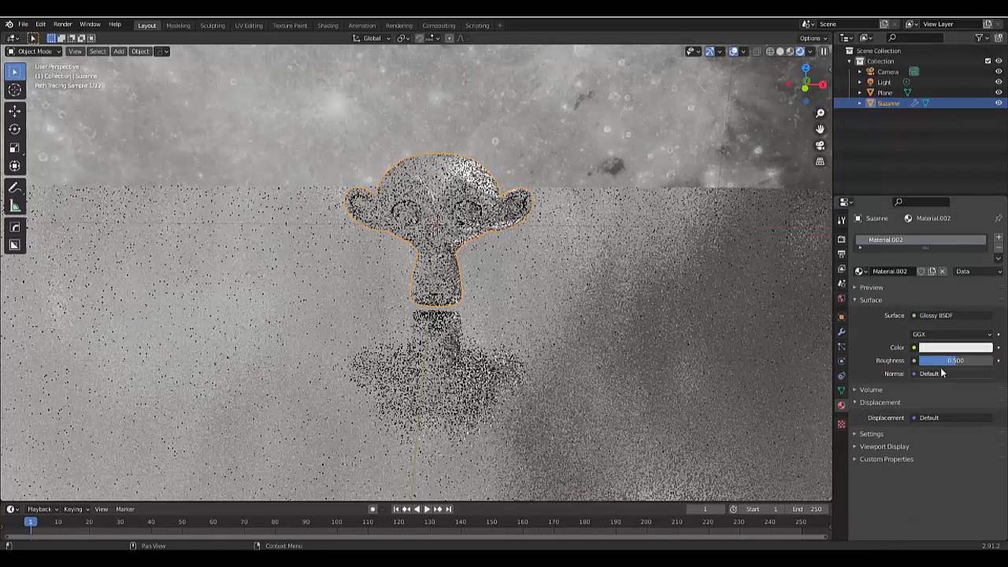
left_click(951, 359)
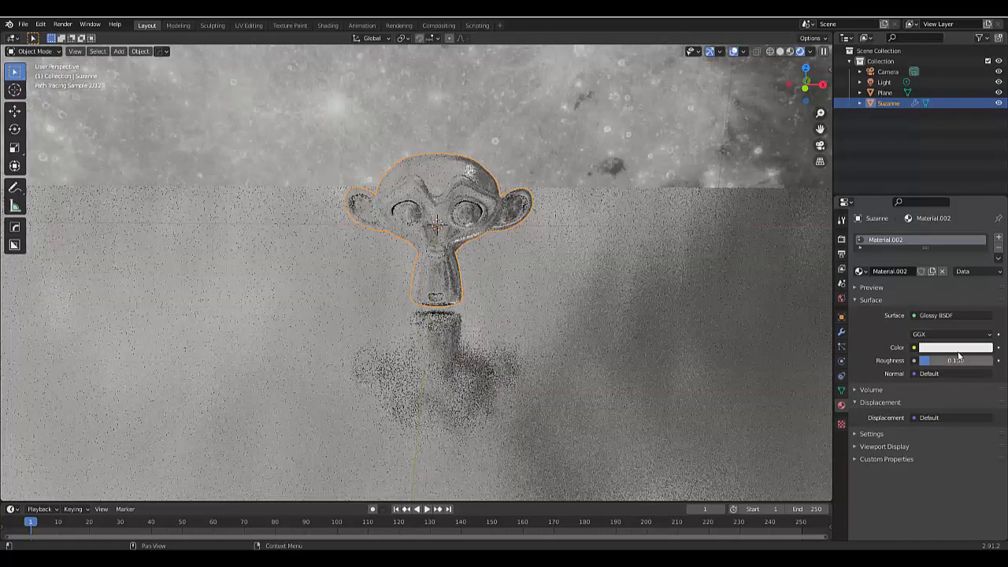
left_click(841, 240)
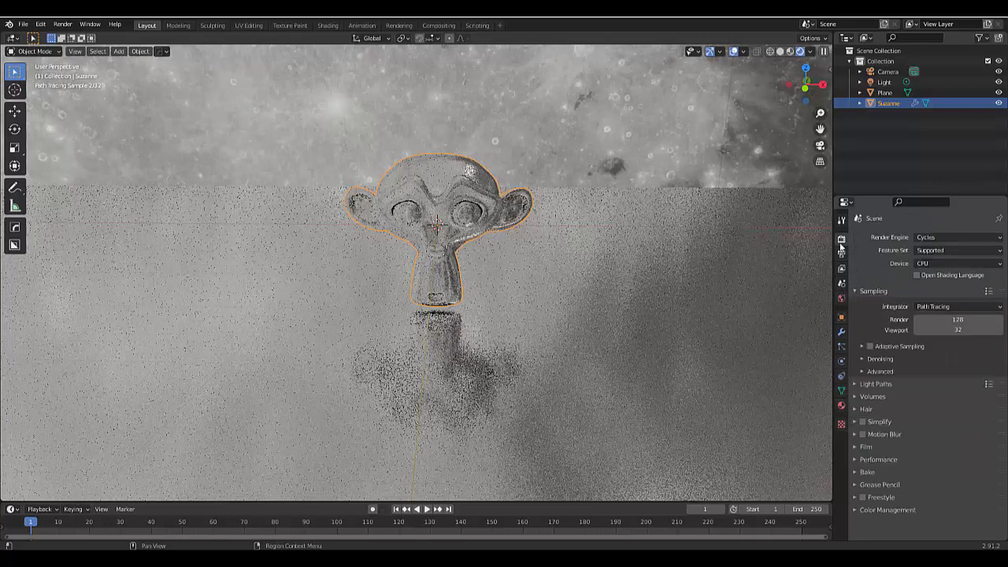
Step: Switch the render engine back to Eevee for a clean, grain-free preview
left_click(959, 236)
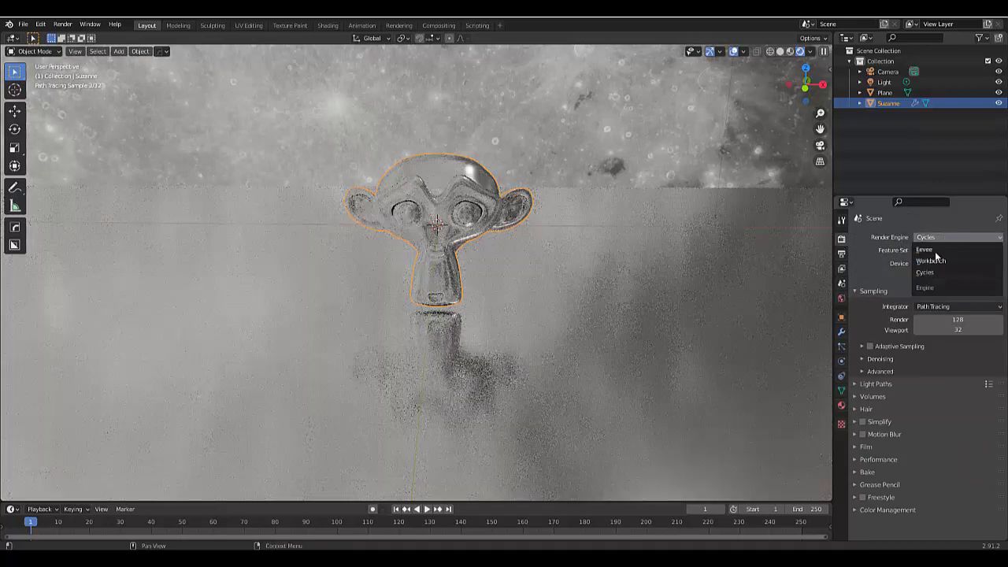
left_click(923, 249)
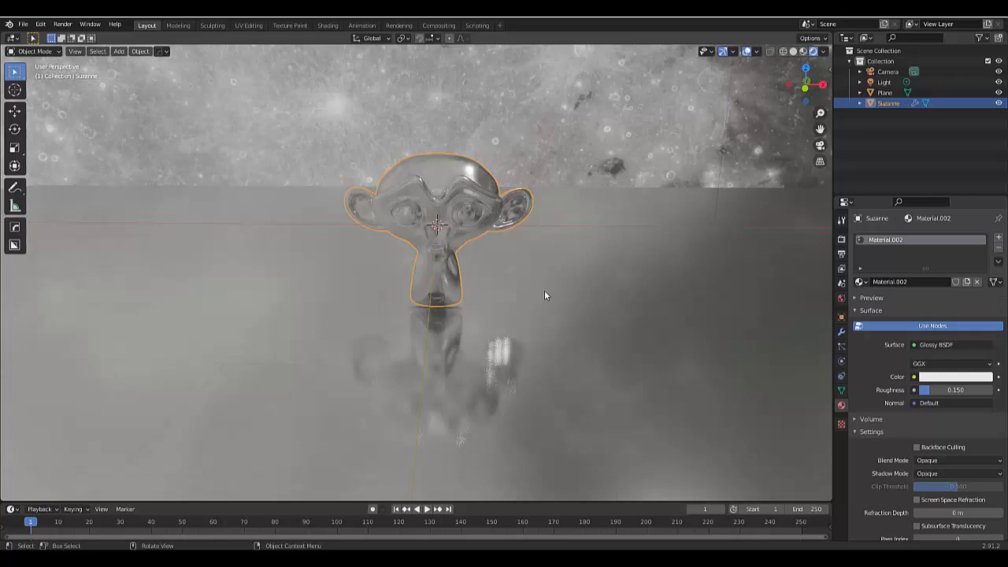
mouse_move(277, 498)
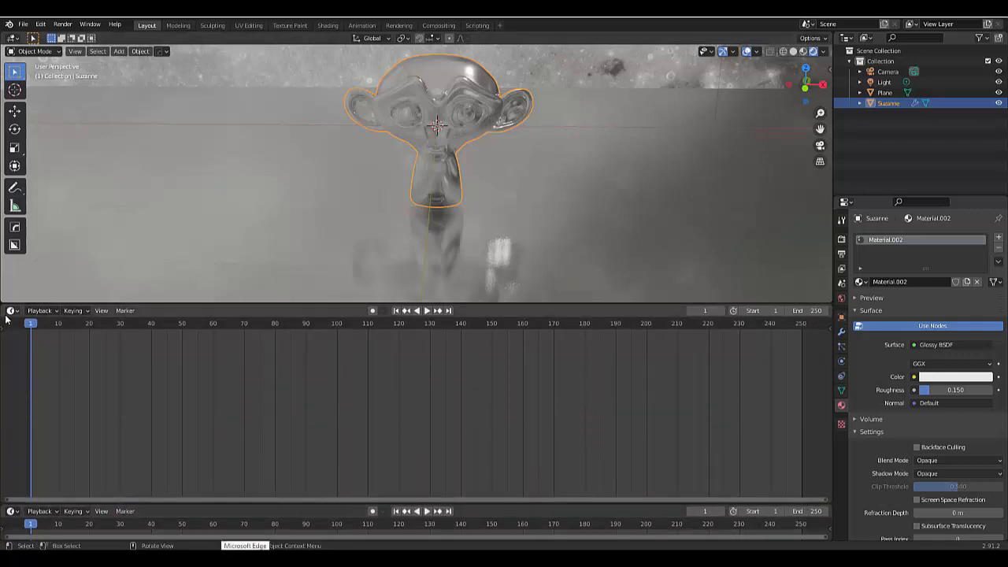
Step: Switch the lower area to the Shader Editor and rename Suzanne's material to 'silver'
left_click(9, 310)
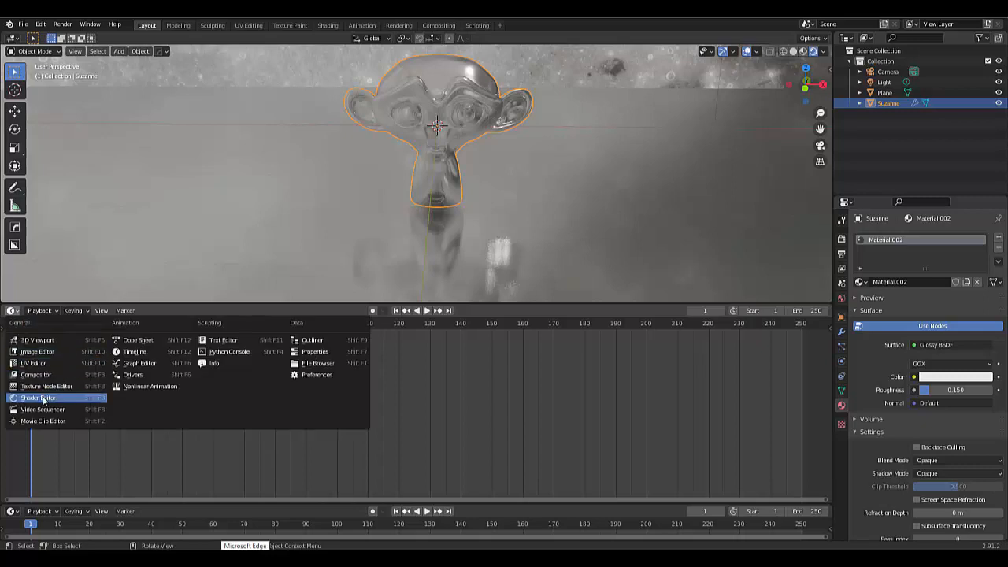
left_click(44, 397)
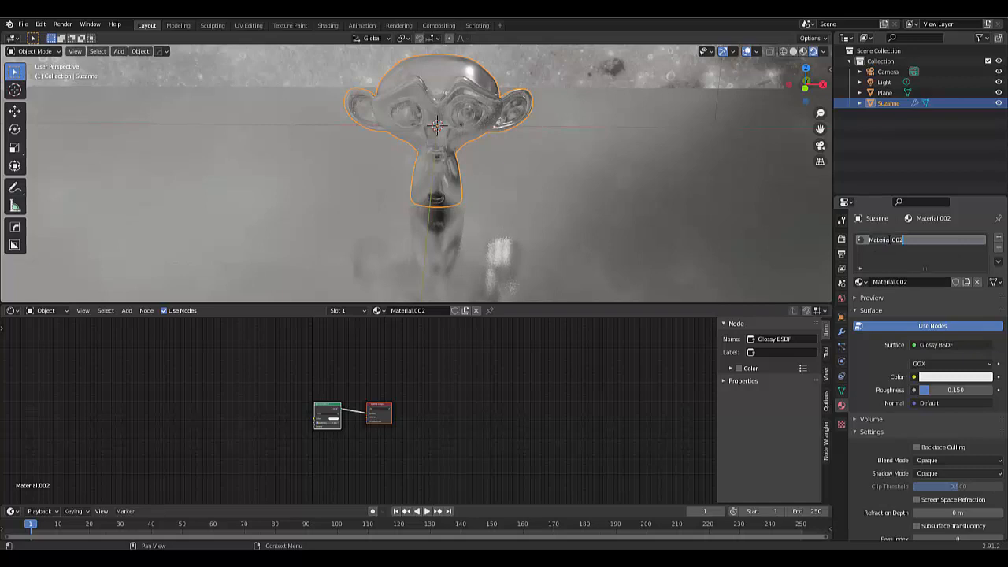
type("silver")
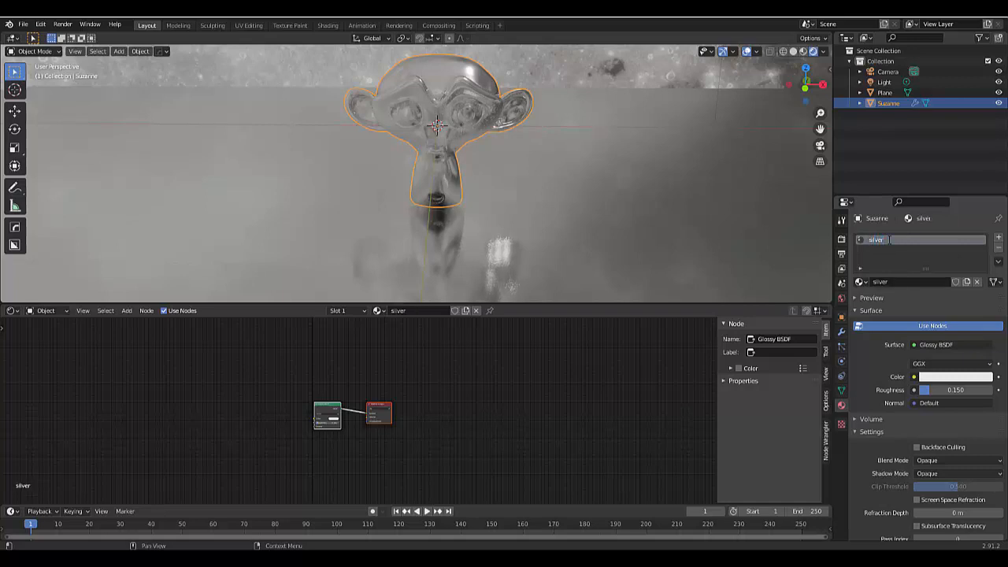
mouse_move(416, 311)
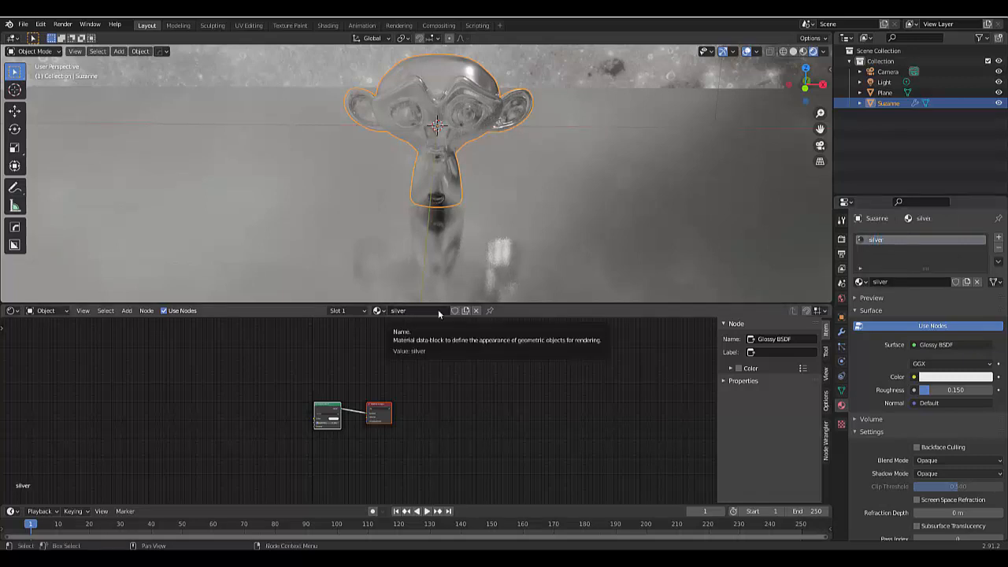
left_click(378, 310)
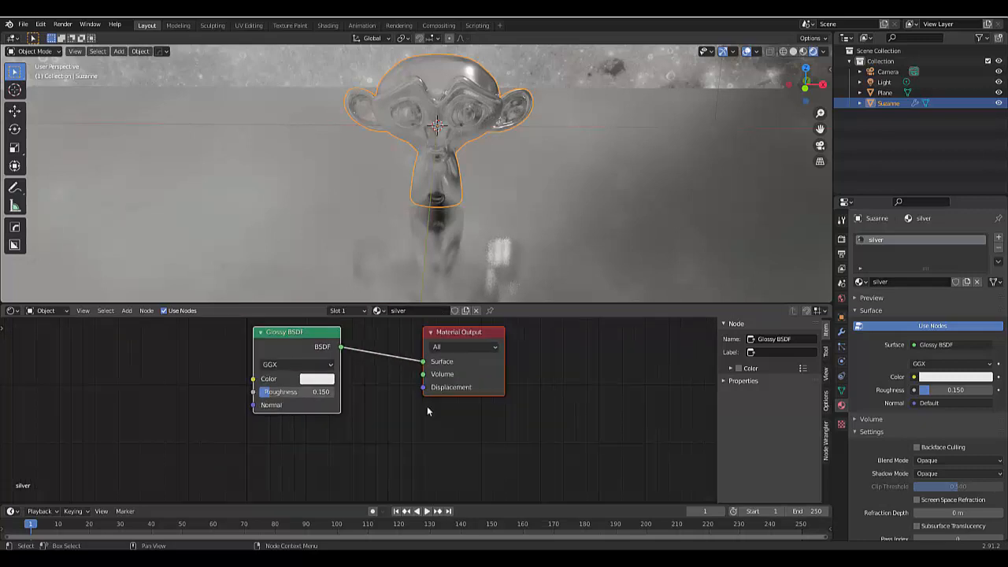
Step: Drop a Mix Shader onto the Glossy-to-Output link and feed a Transparent BSDF into its second shader socket
left_click_drag(296, 331, 199, 340)
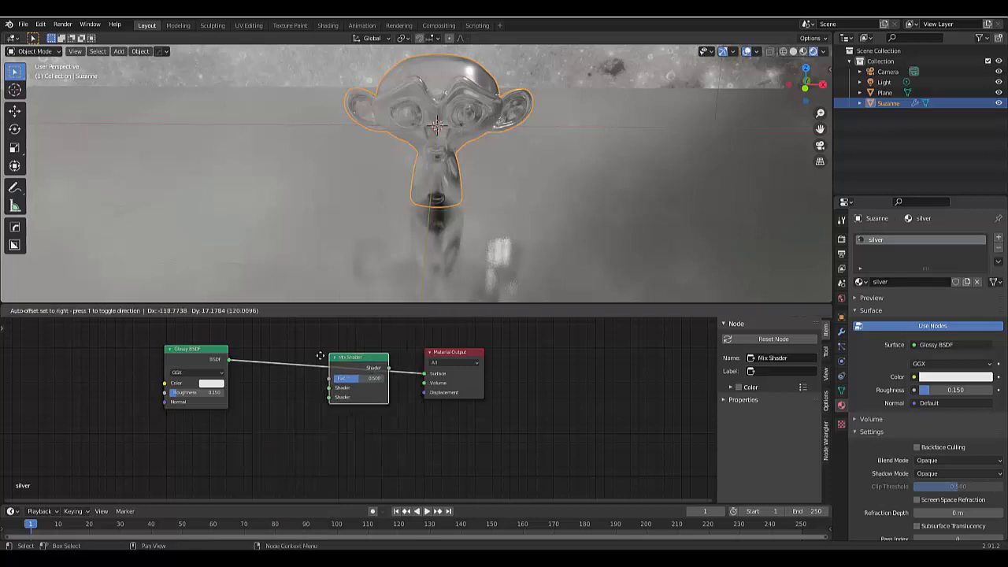
left_click(196, 435)
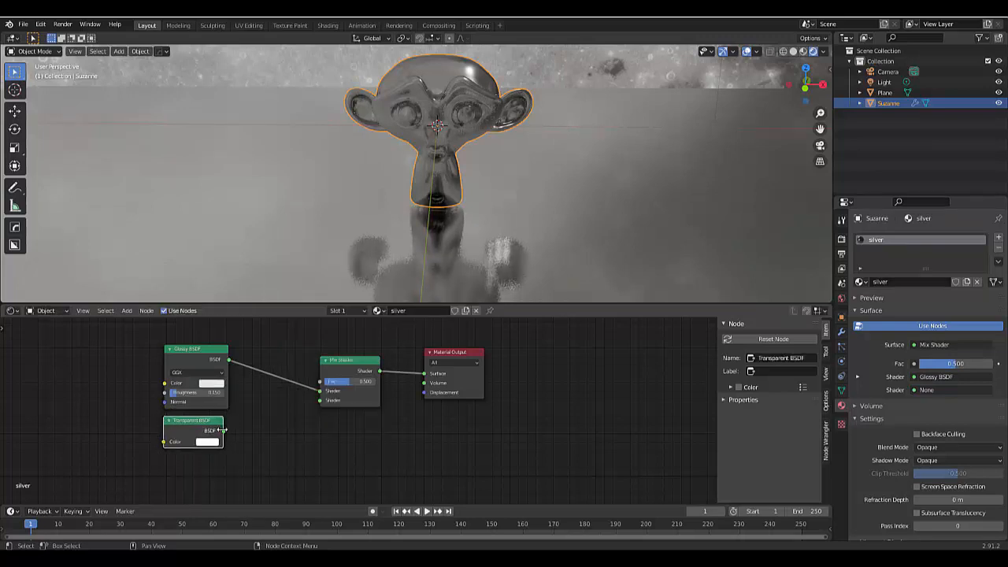
left_click_drag(224, 430, 318, 400)
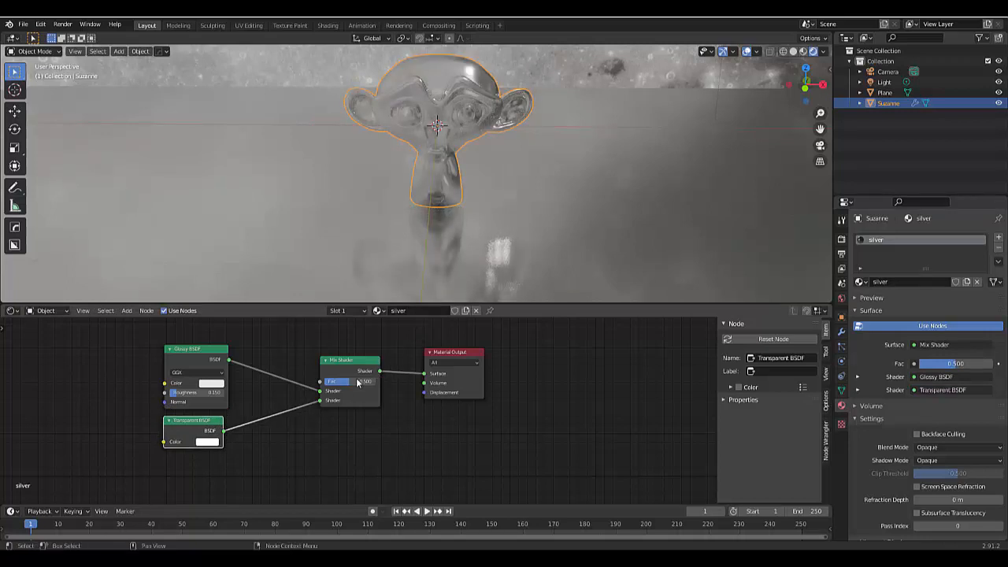
left_click_drag(349, 382, 331, 382)
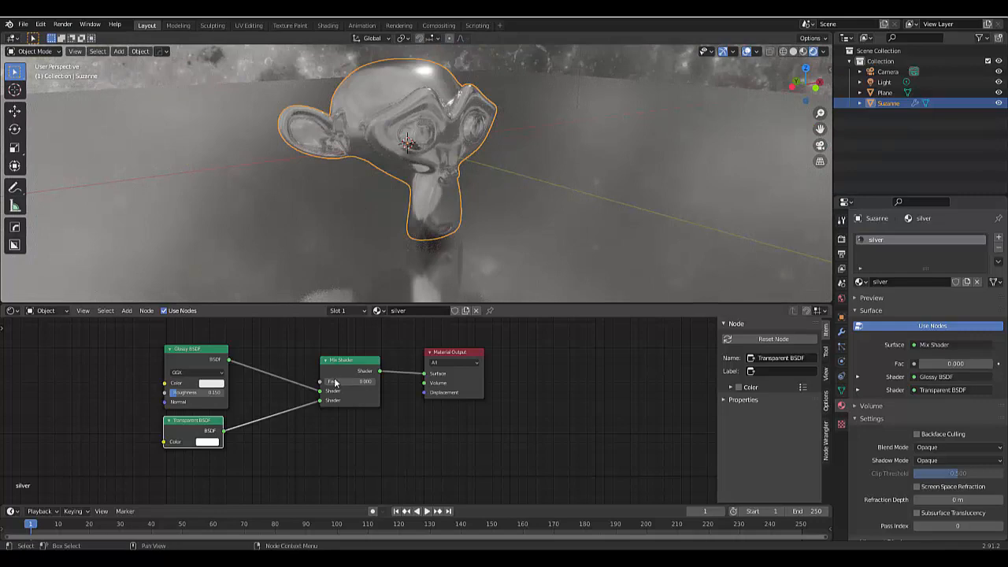
Step: Keyframe the Mix Shader Fac at 0, then at 1 on a later frame for the glossy-to-transparent fade
left_click_drag(350, 381, 370, 382)
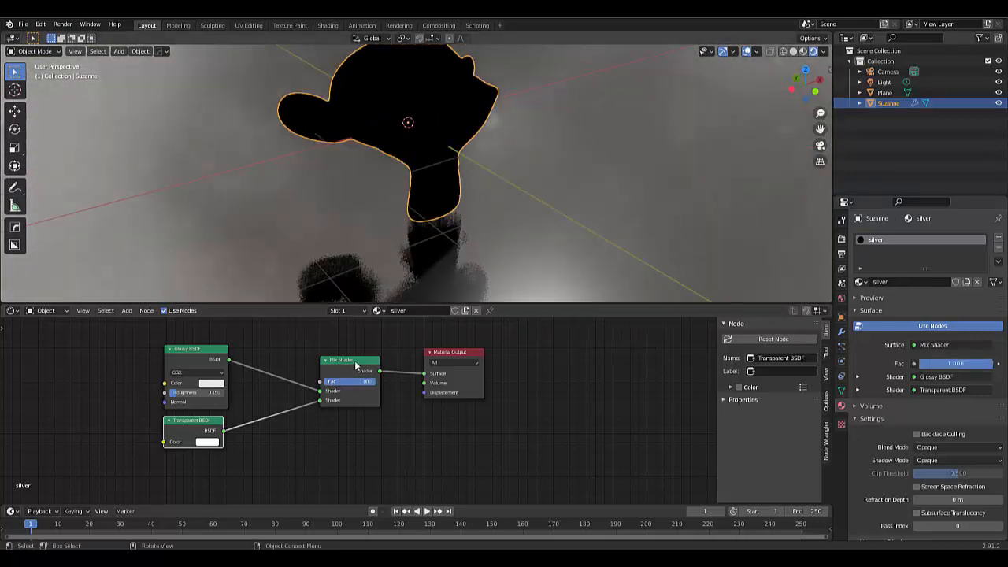
left_click_drag(349, 381, 331, 381)
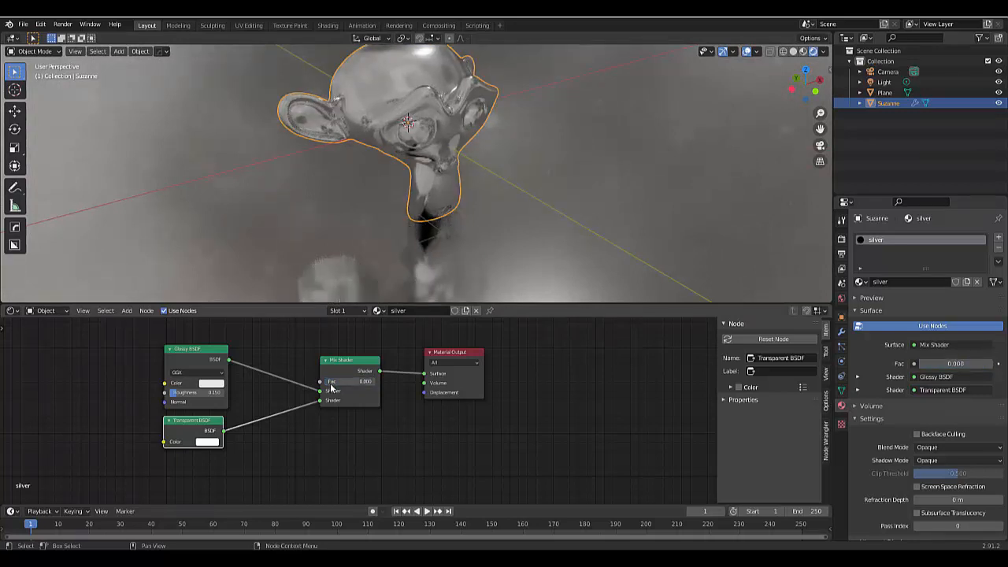
mouse_move(345, 383)
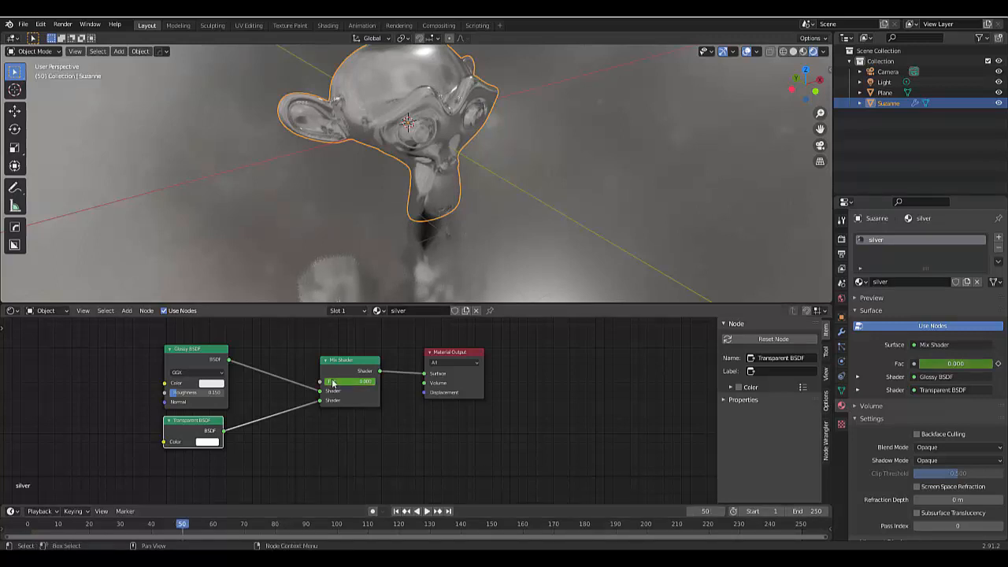
left_click_drag(350, 382, 365, 381)
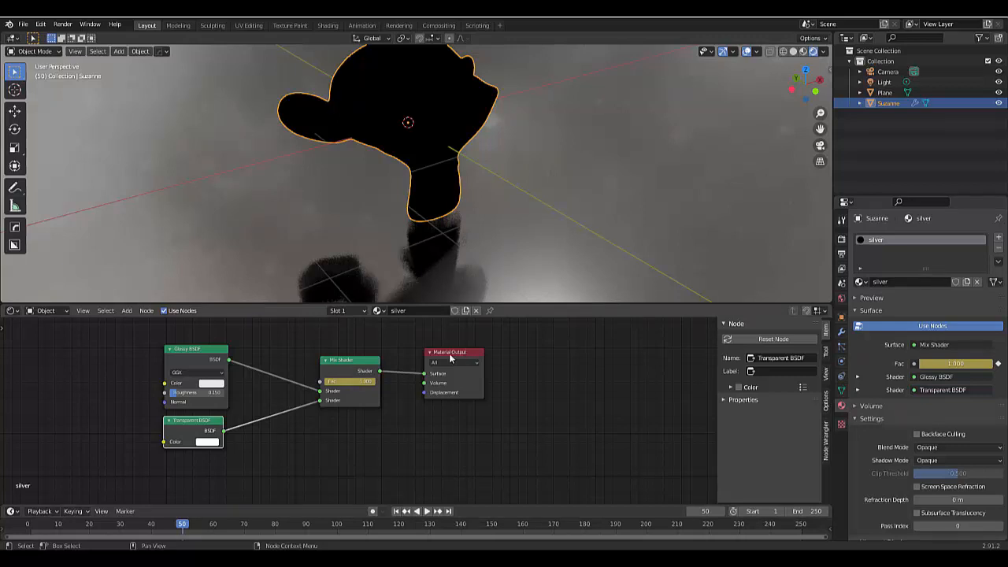
mouse_move(266, 433)
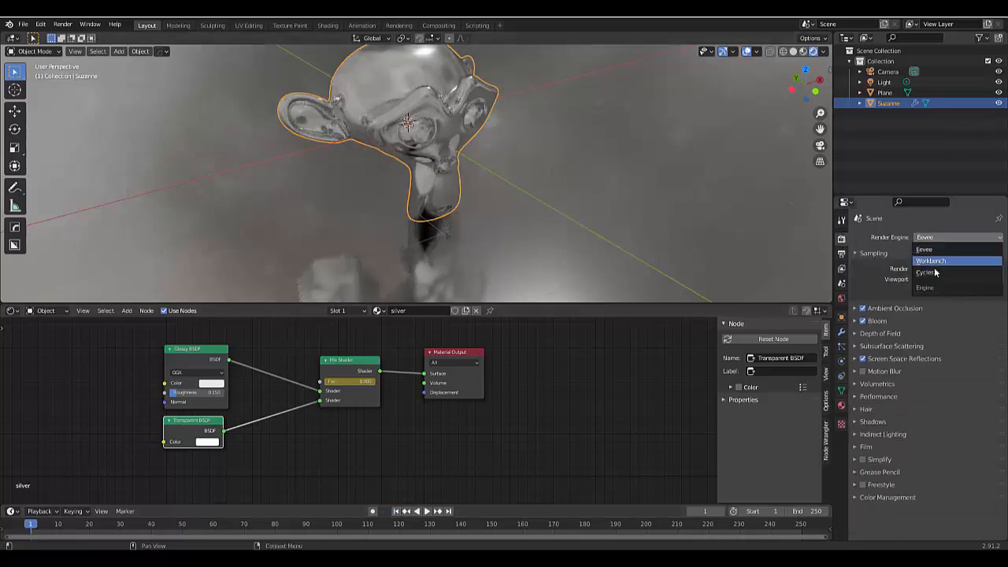
Step: Switch the render engine to Cycles and scrub to a later frame to check the fade
left_click(926, 271)
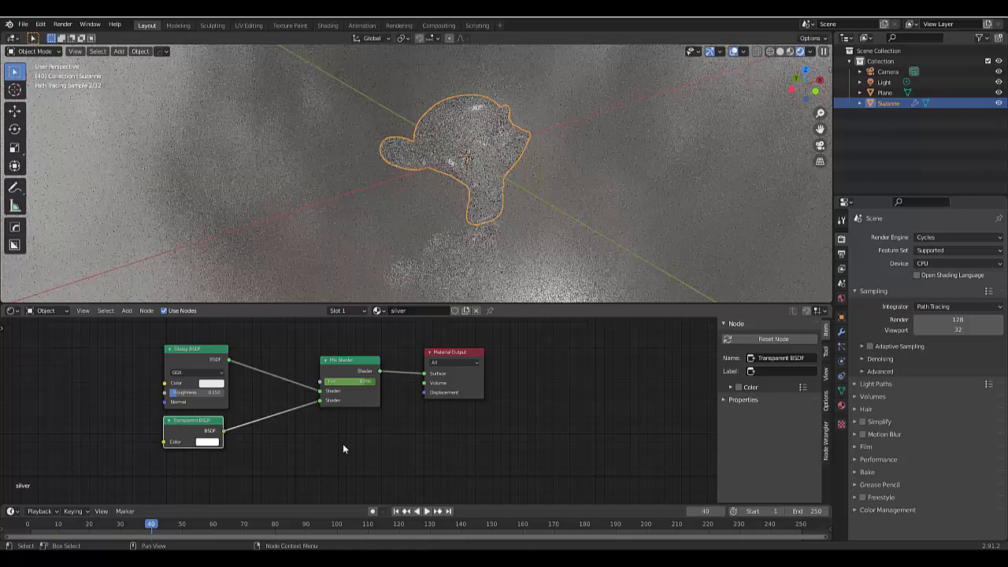
left_click(428, 511)
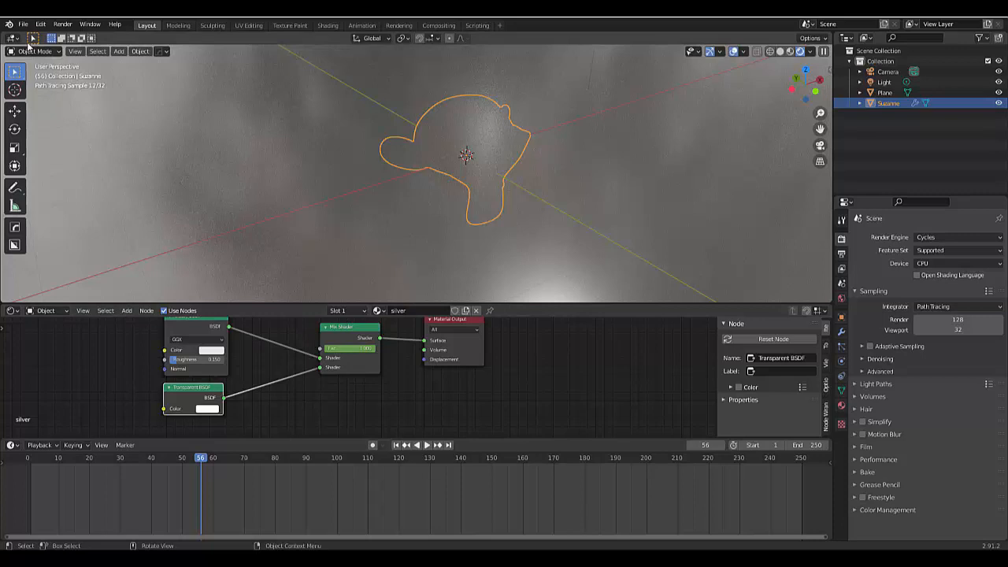
Step: Start a new General file without saving the old one and add a Suzanne monkey head
left_click(30, 24)
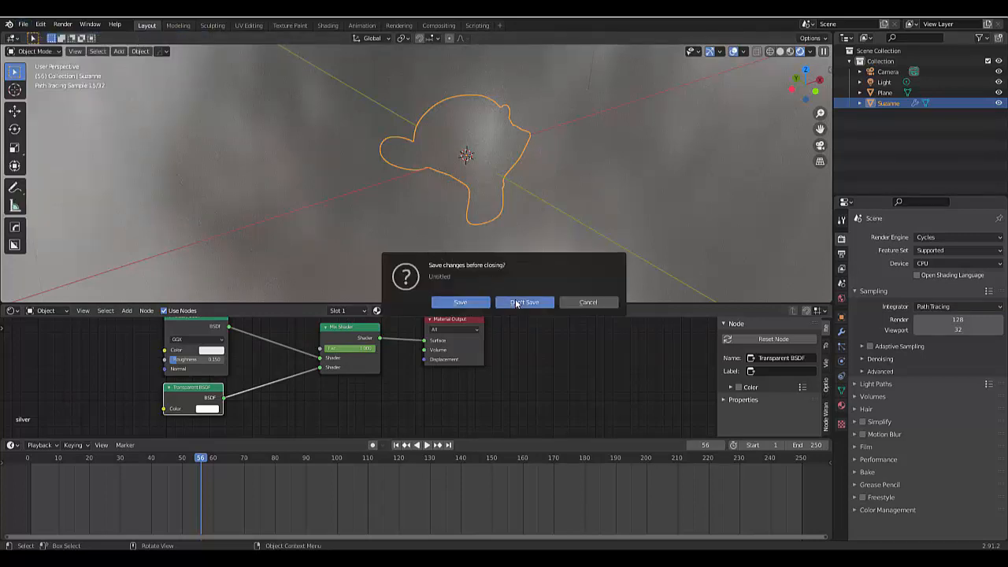
left_click(525, 303)
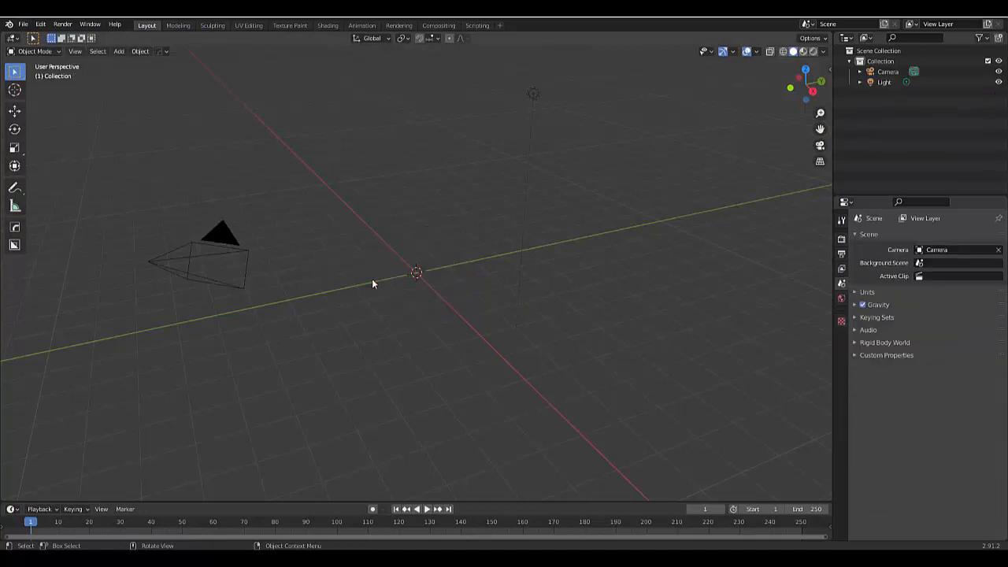
left_click(118, 50)
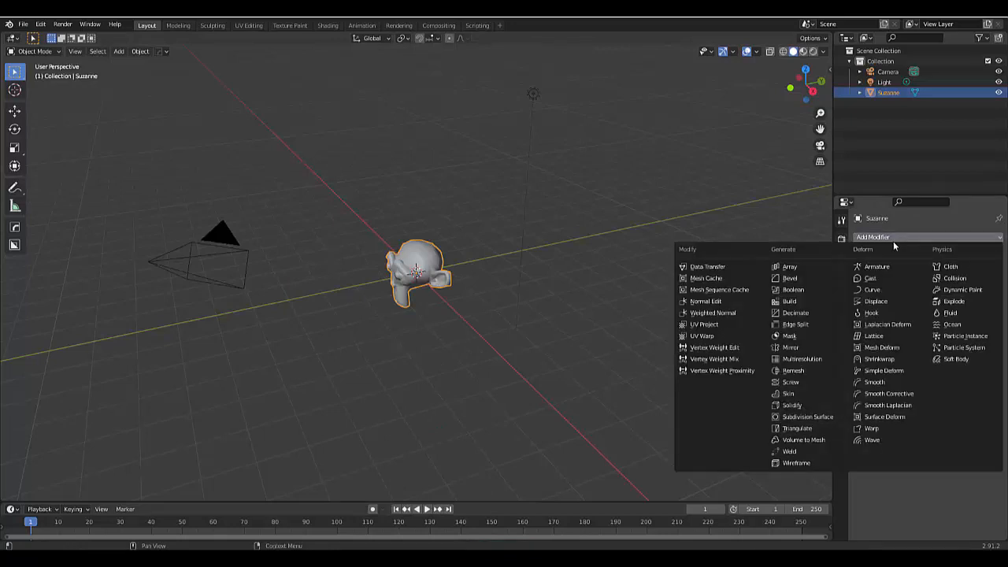
Step: Add a Subdivision Surface modifier to Suzanne and, from front view, add a floor plane under her
left_click(806, 416)
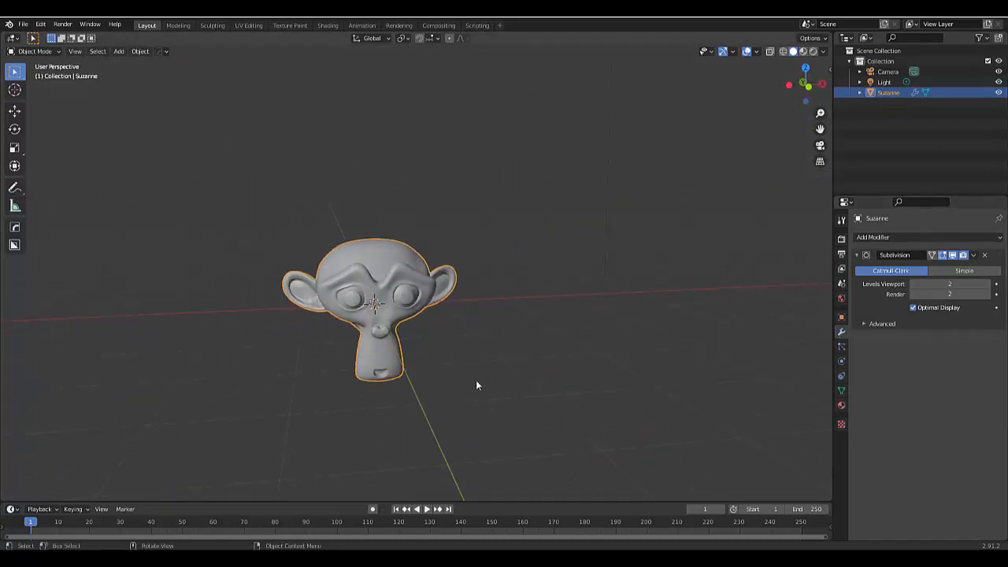
key("KP_1")
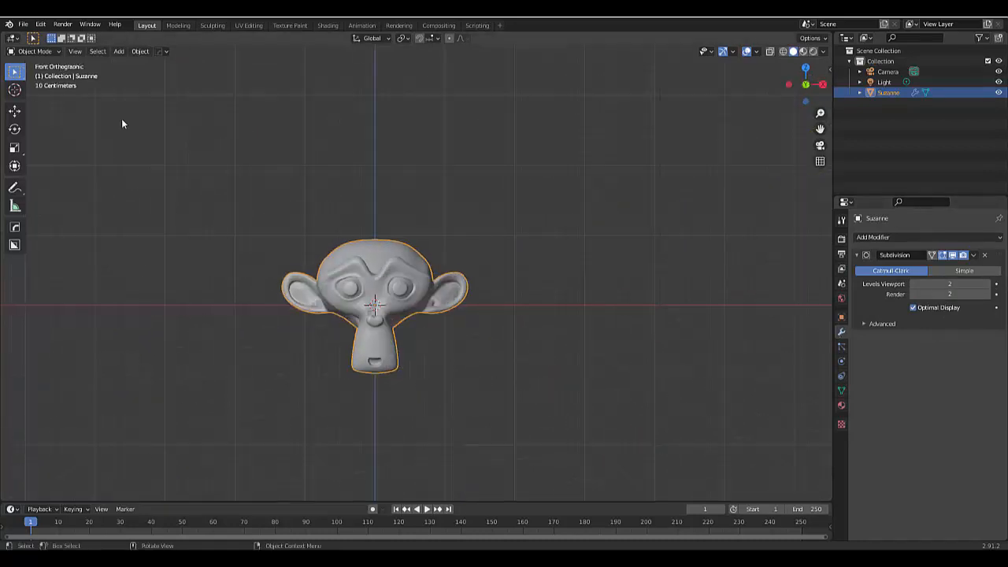
left_click(118, 50)
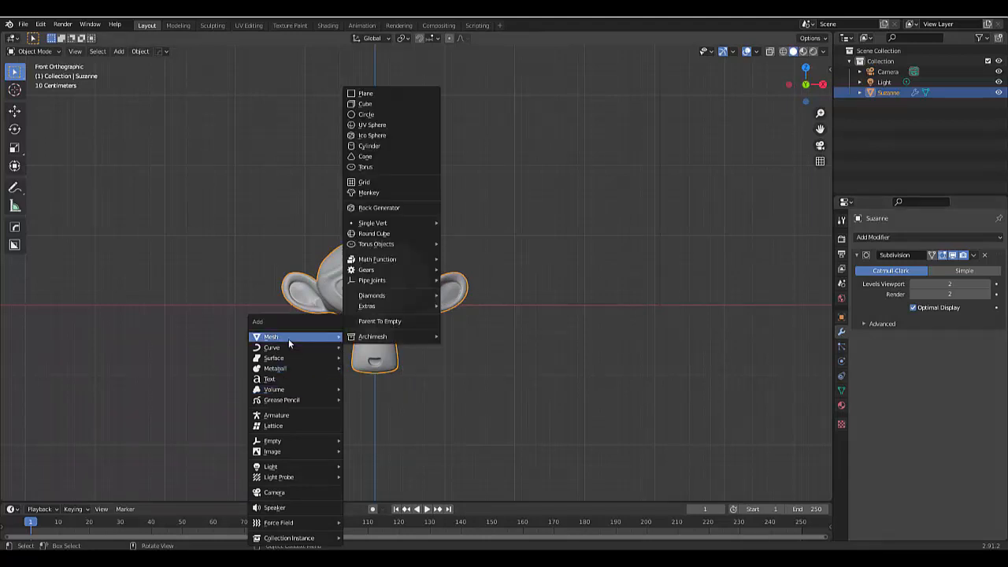
left_click(365, 93)
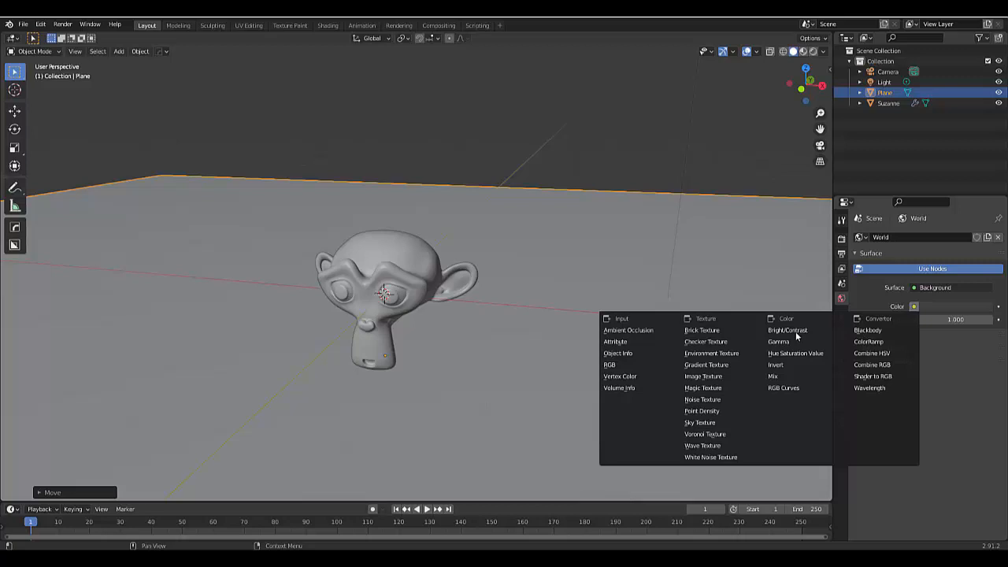
Step: Load the moon .tif from Downloads as the world Environment Texture and enable Rendered viewport shading
left_click(712, 353)
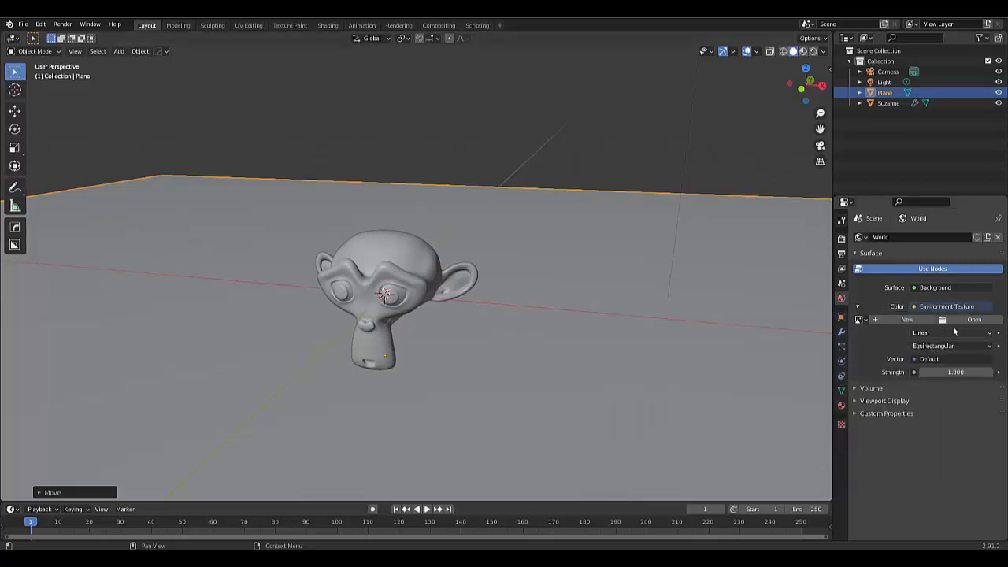
left_click(972, 320)
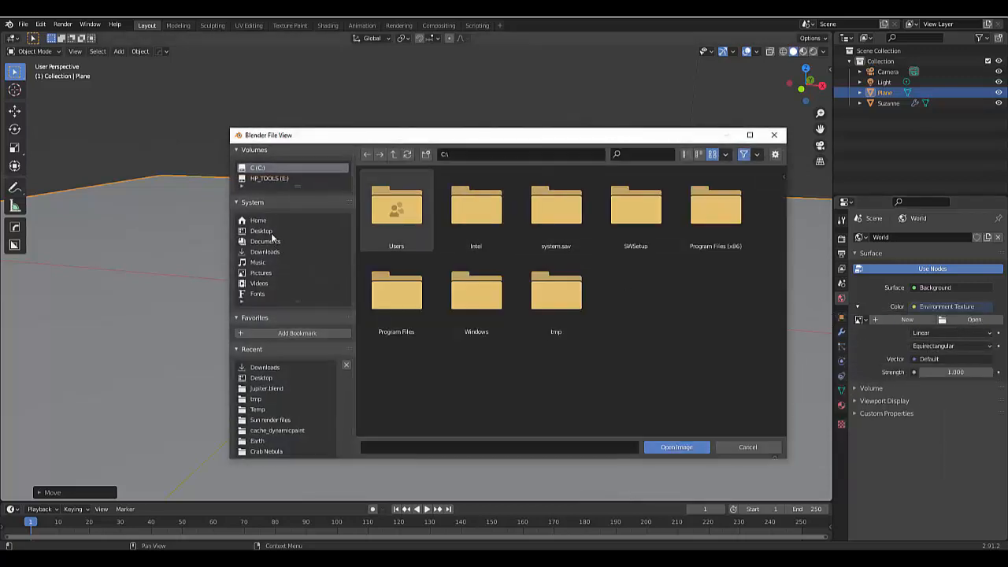
left_click(264, 252)
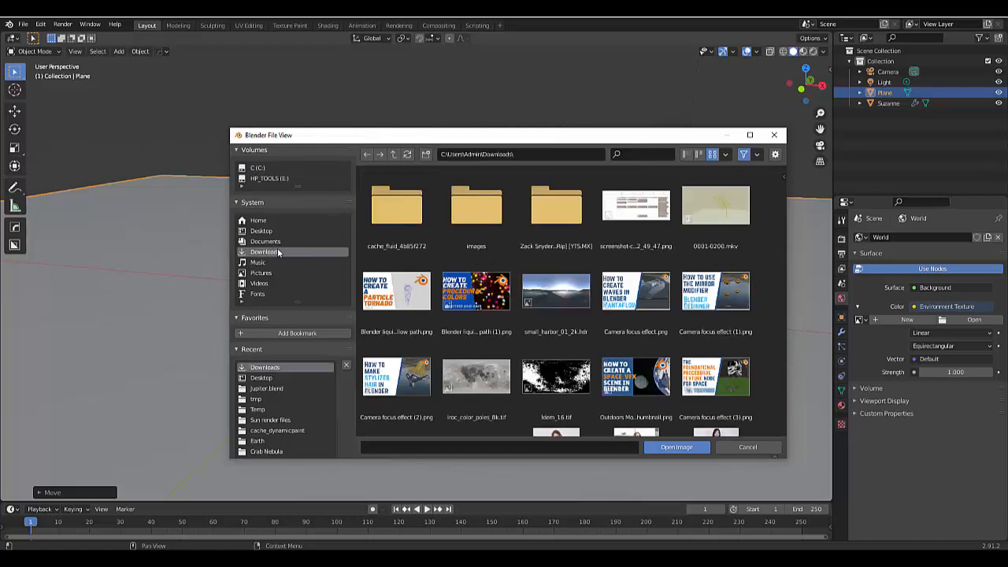
left_click(476, 376)
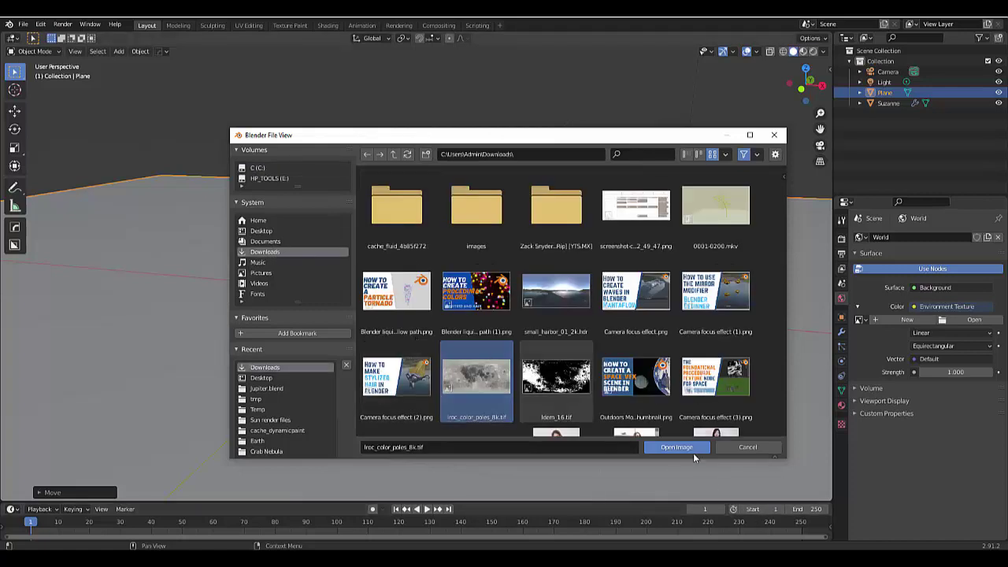
left_click(678, 447)
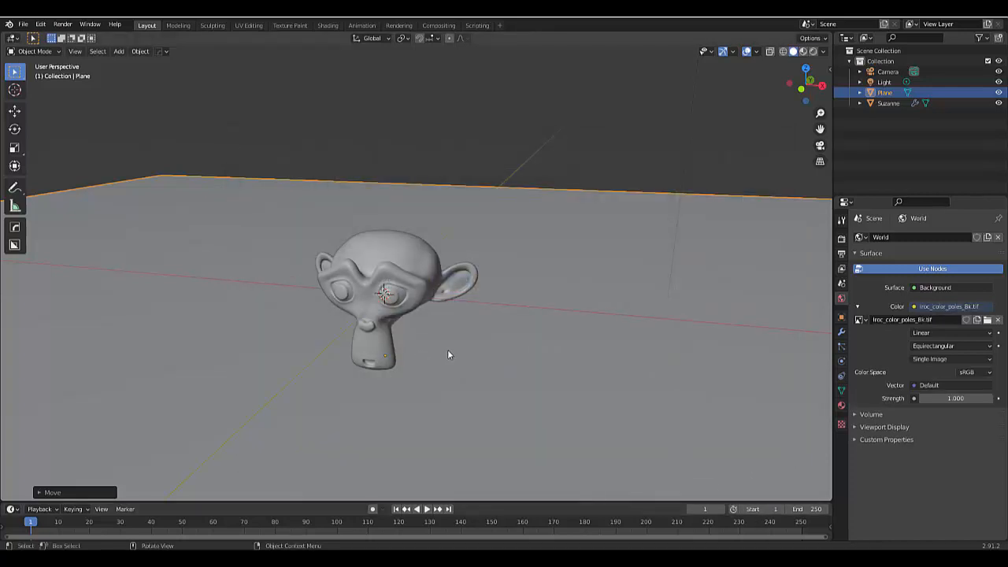
mouse_move(805, 50)
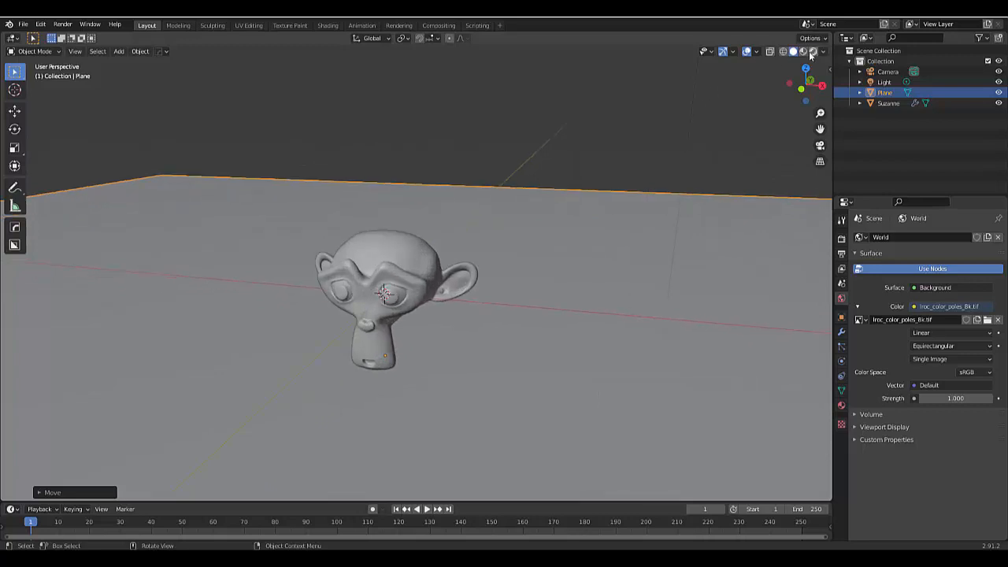
left_click(816, 50)
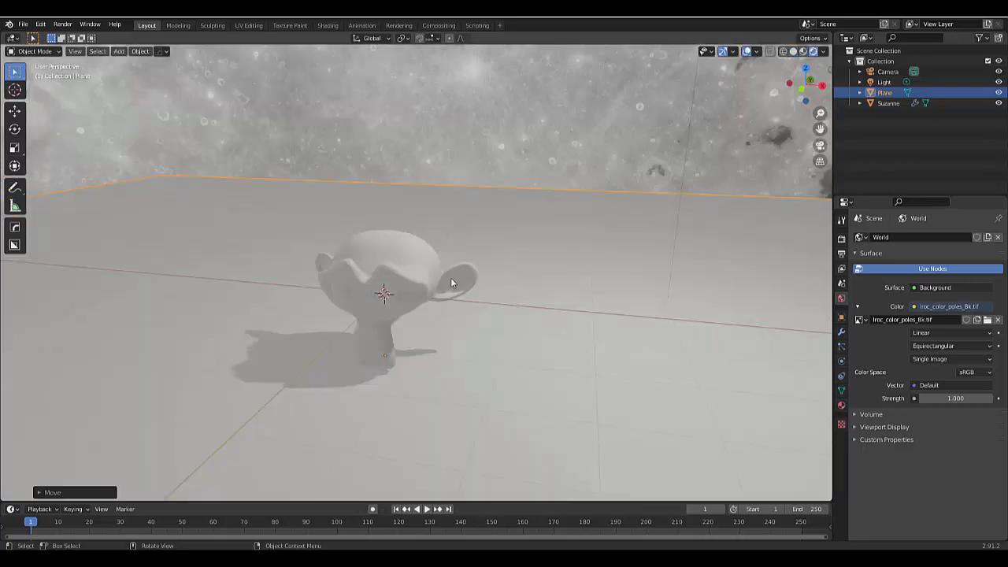
Step: Select Suzanne and show her Material Properties with its empty material slot
left_click(402, 292)
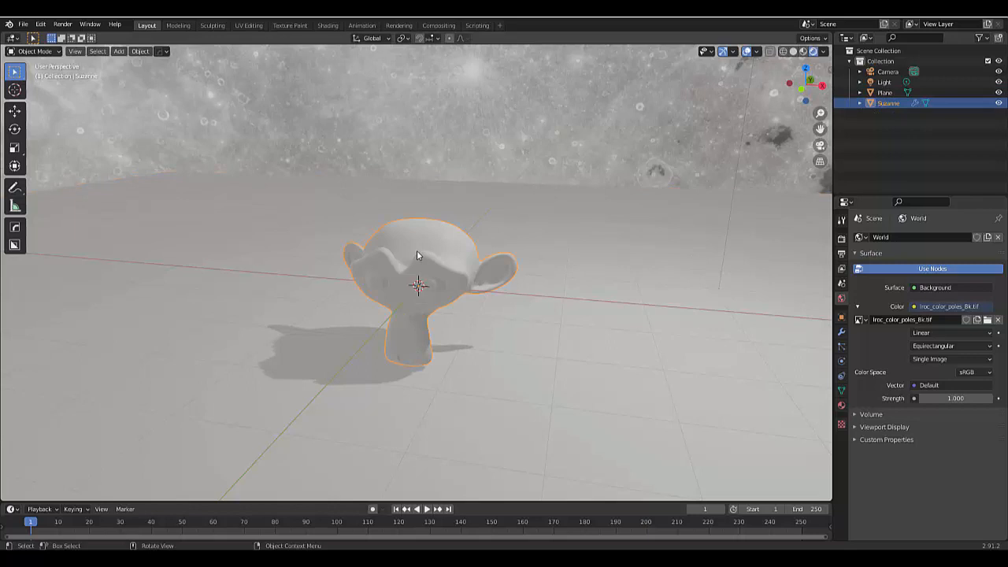
left_click(888, 91)
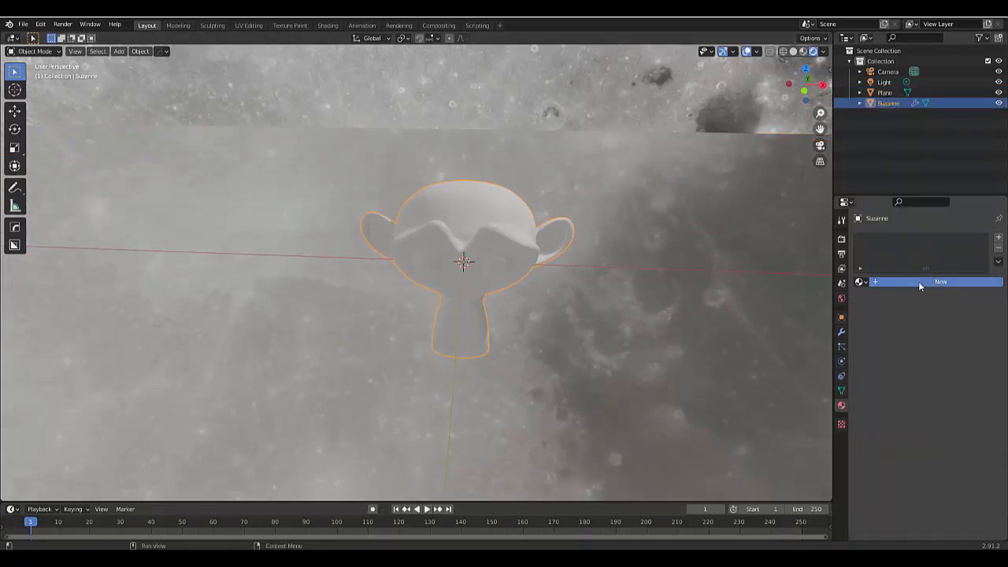
Step: Create a new orange Glossy BSDF material for Suzanne and adjust its roughness
left_click(939, 282)
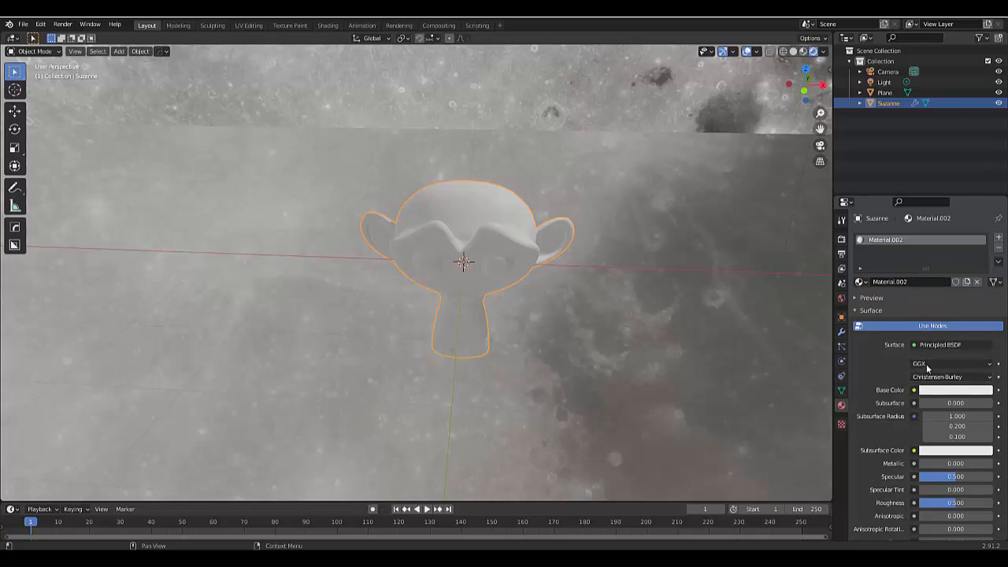
left_click(957, 345)
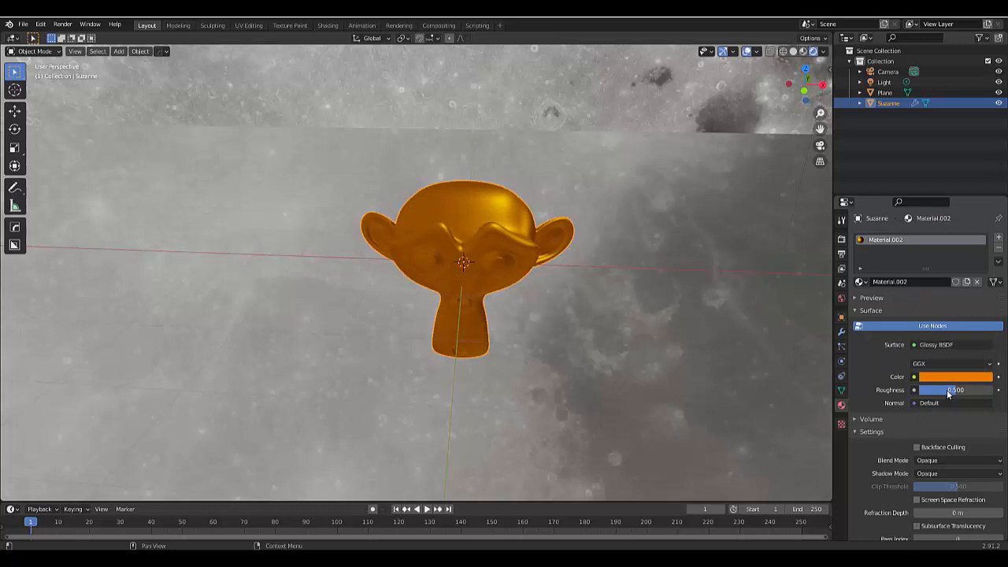
left_click_drag(977, 390, 937, 391)
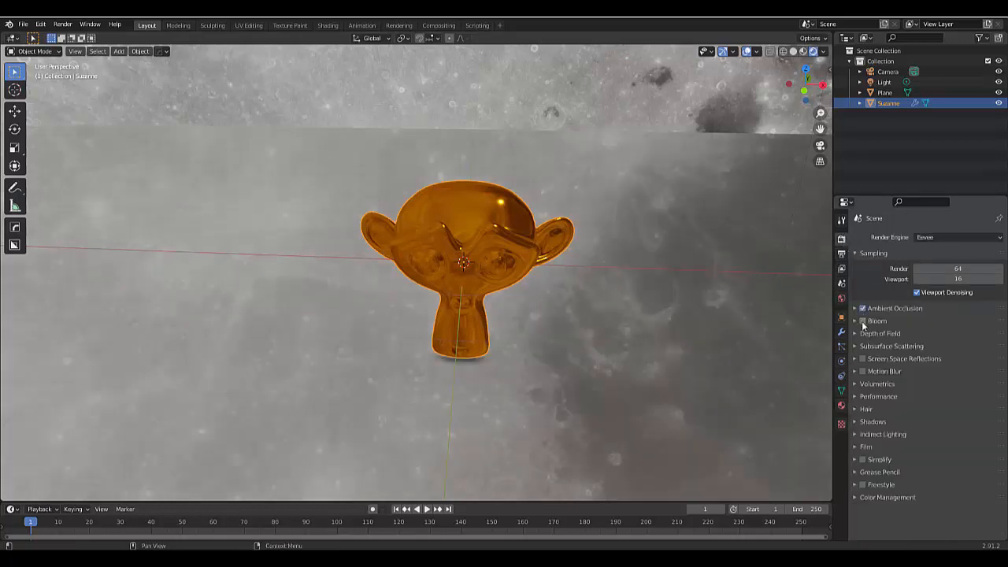
Step: Enable Ambient Occlusion, Bloom and Screen Space Reflections in the Eevee render settings
left_click(861, 322)
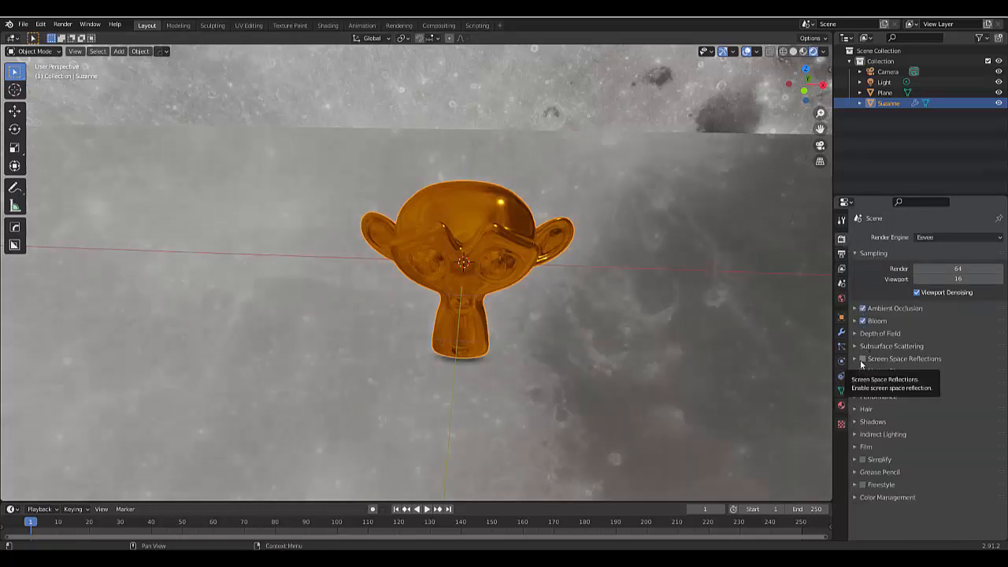
left_click(860, 360)
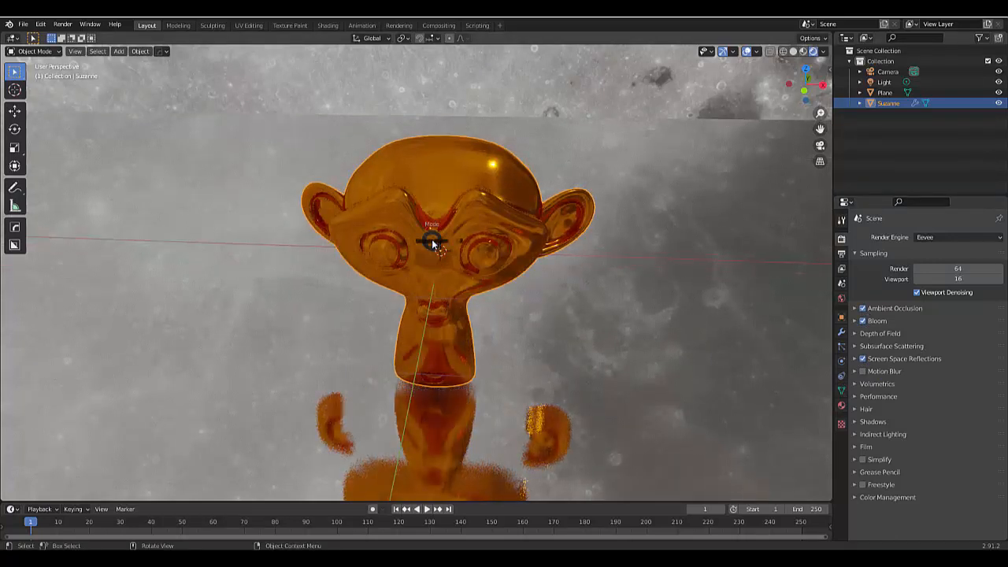
Step: Enter Edit Mode on Suzanne and add a second material slot with a new material
key("Tab")
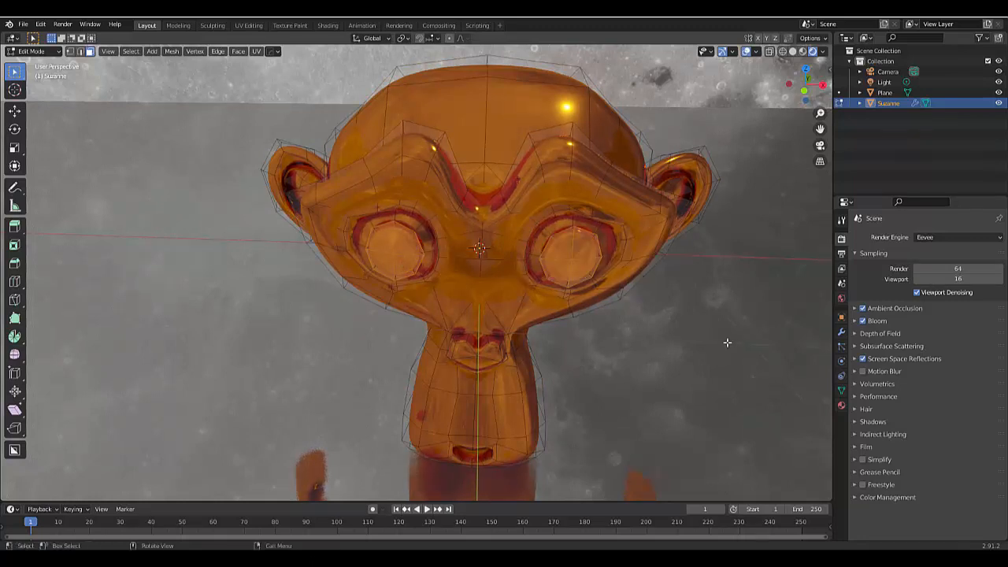
left_click(842, 406)
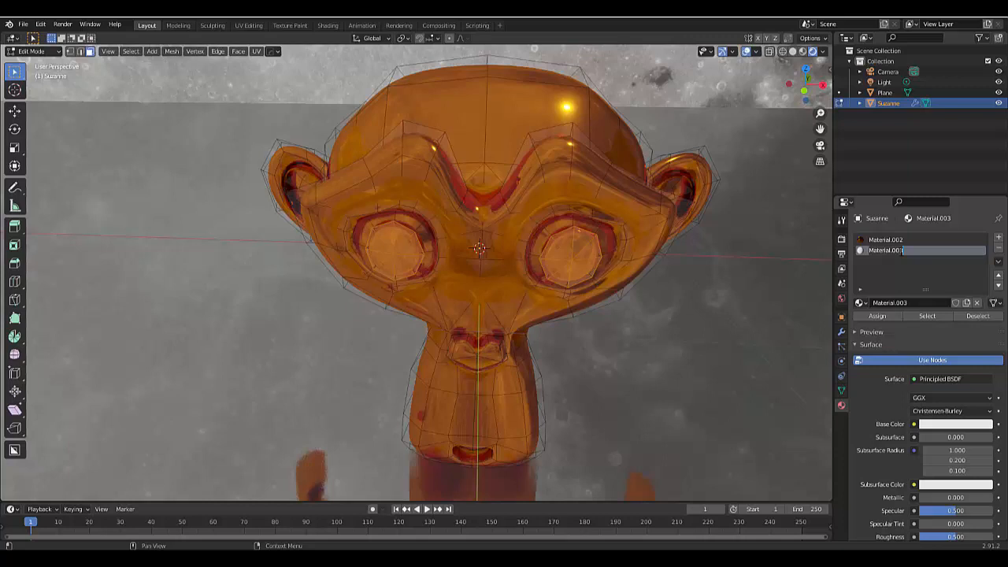
Step: Name the material 'eyes', set Surface to Emission with a green glow colour at strength 30, and return to Object Mode
type("eyes")
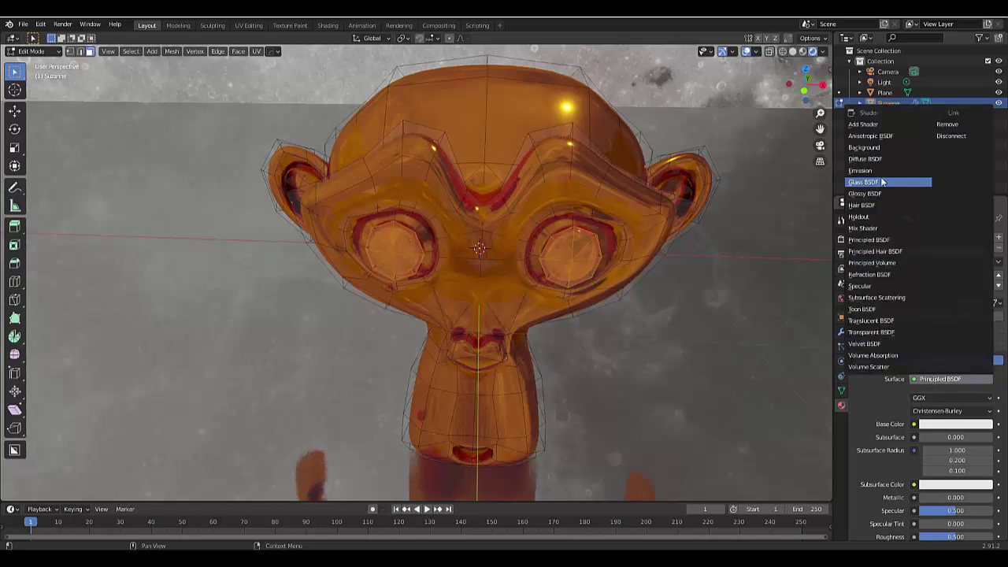
left_click(860, 170)
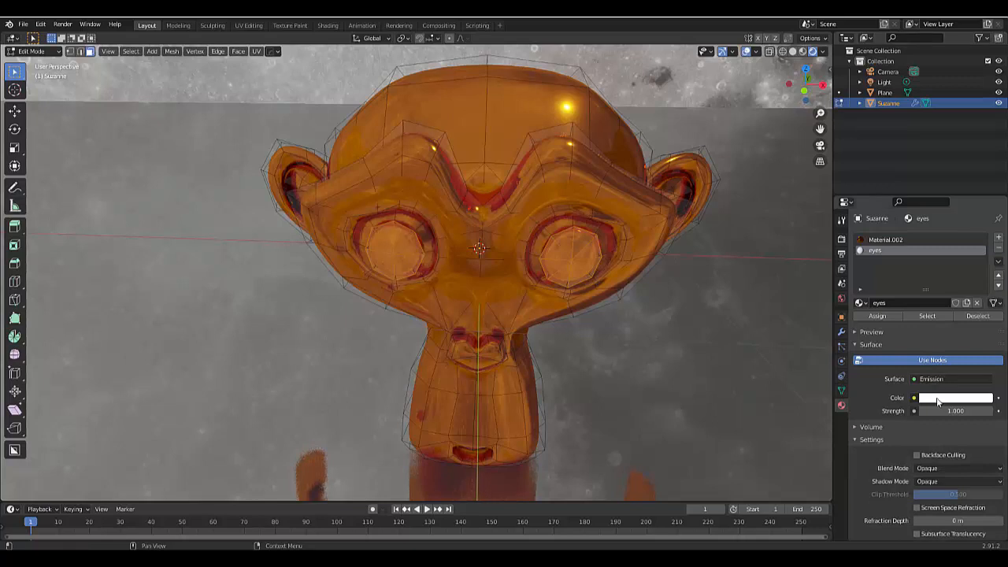
left_click(958, 399)
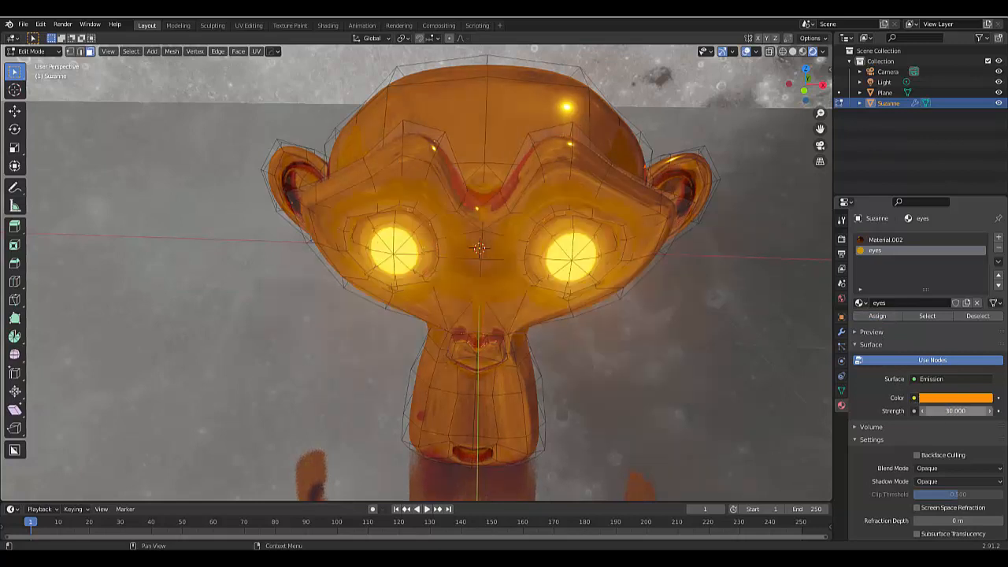
mouse_move(961, 399)
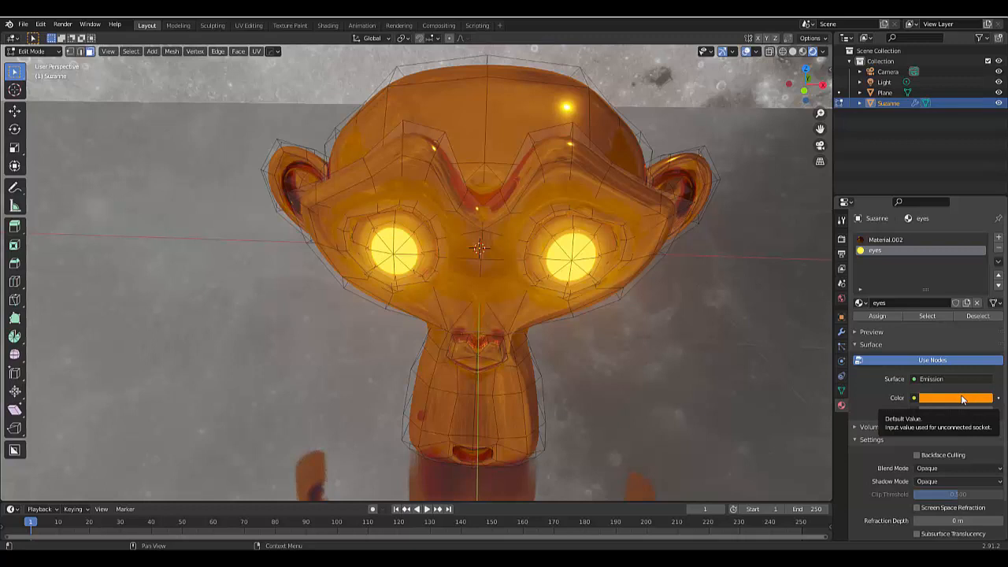
left_click(961, 399)
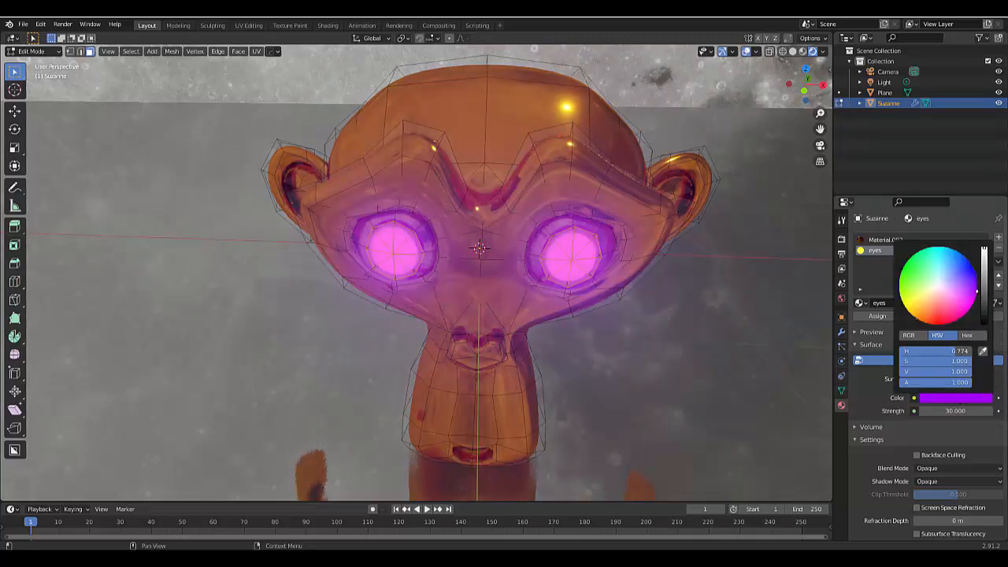
left_click(900, 281)
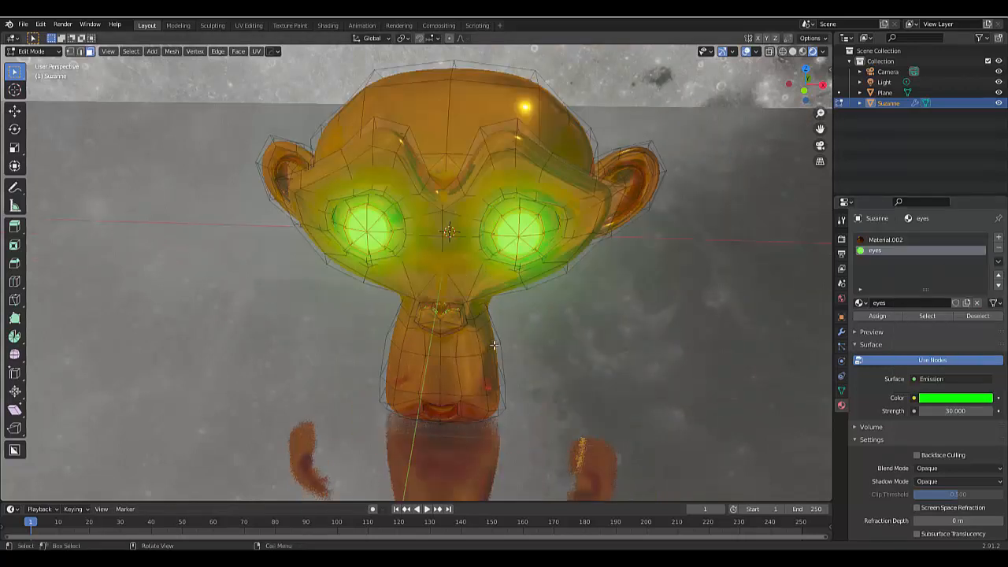
key("Tab")
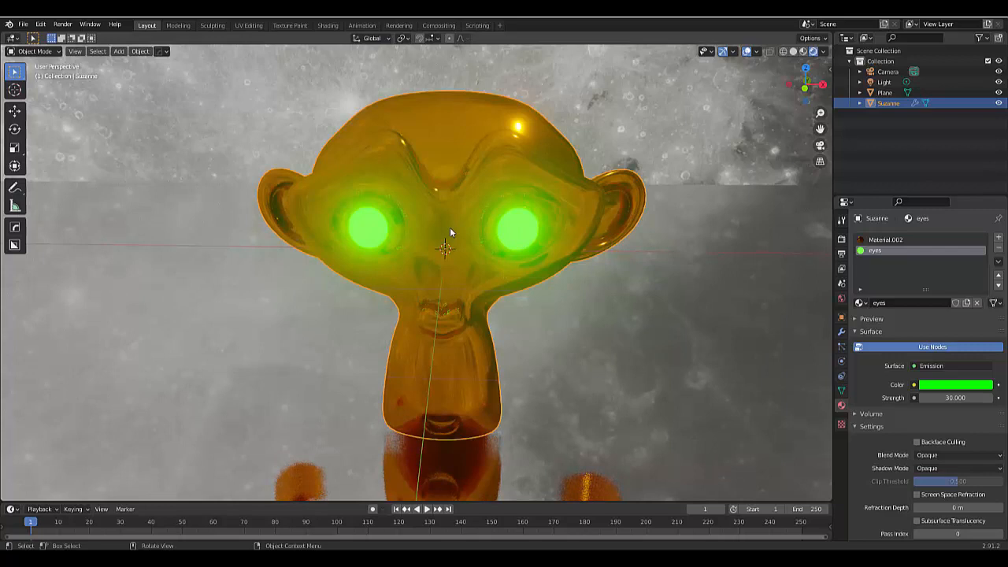
mouse_move(296, 486)
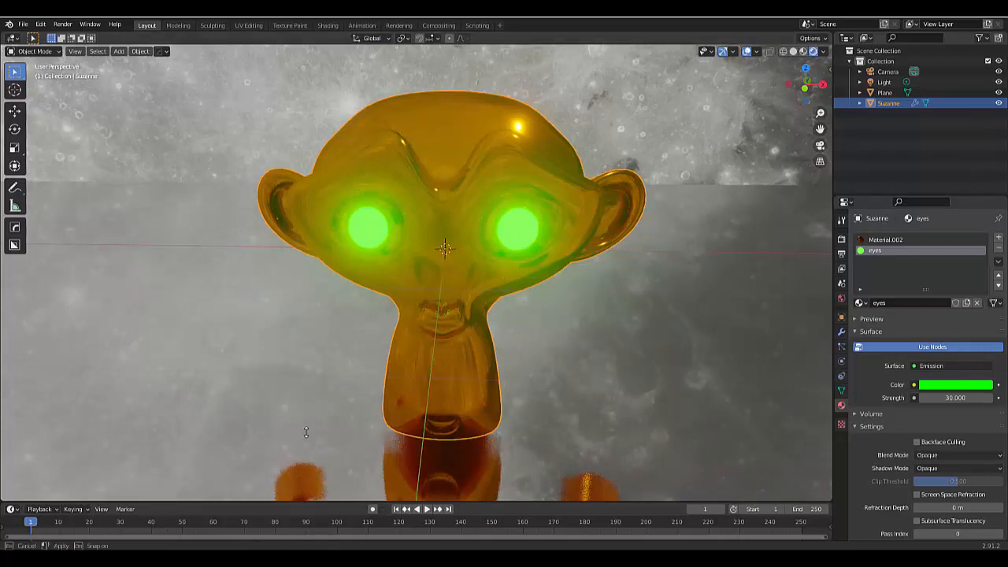
Step: Turn the bottom area into the Shader Editor and drop a Mix Shader on the Emission-to-Output link
left_click(10, 369)
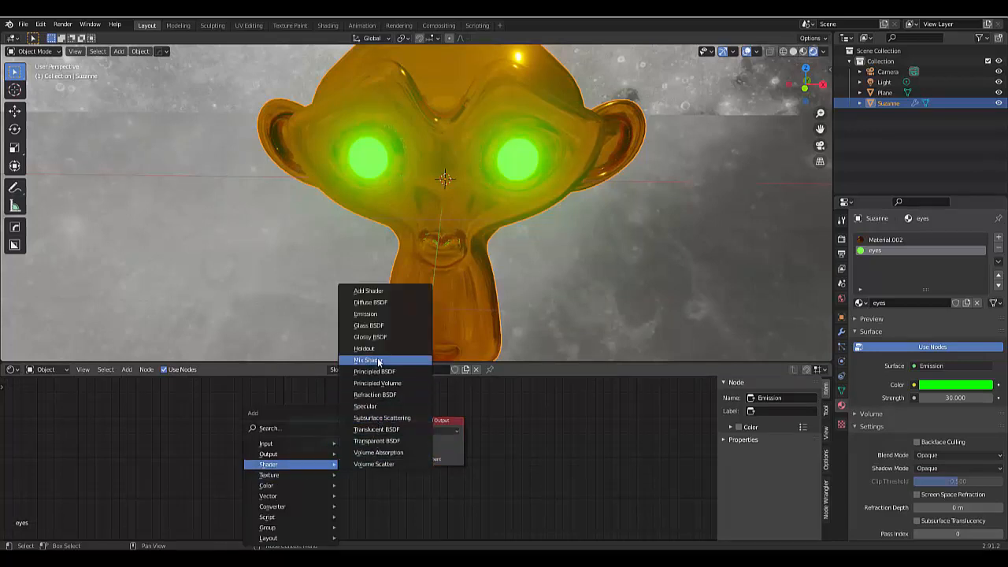
left_click(369, 359)
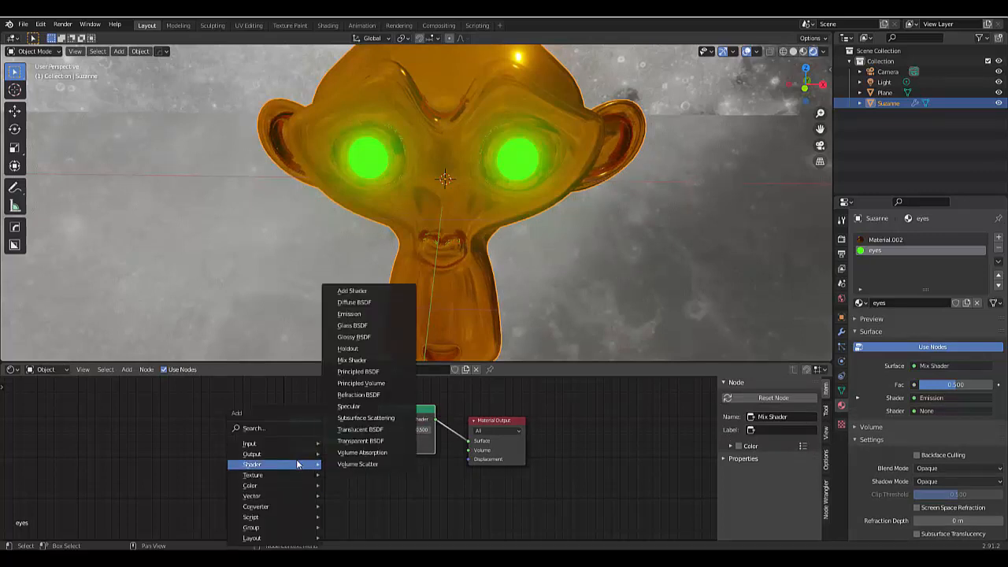
mouse_move(365, 441)
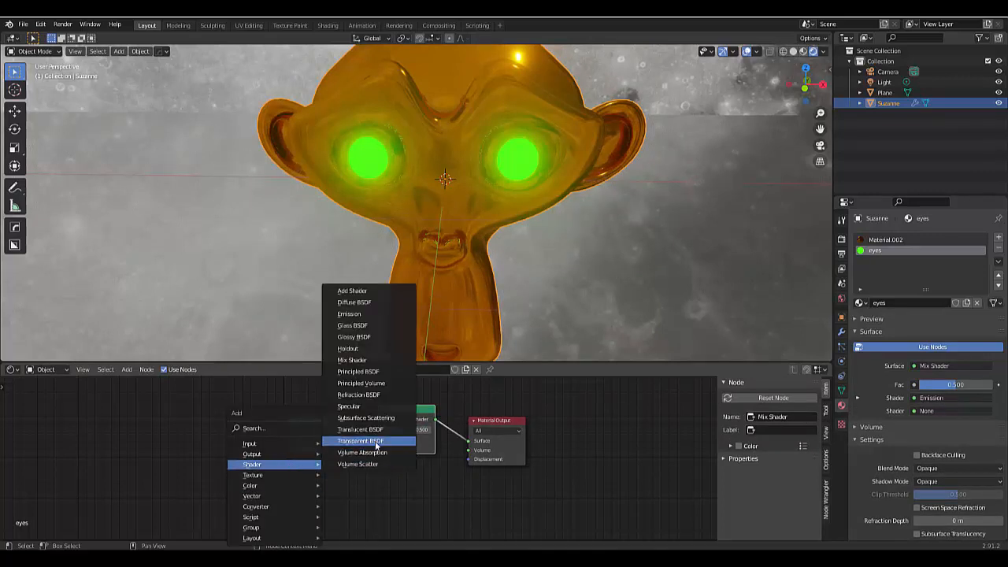
Step: Add a Transparent BSDF into the Mix Shader beside the Emission, keyframe Fac 0, and move to frame 50
left_click(360, 441)
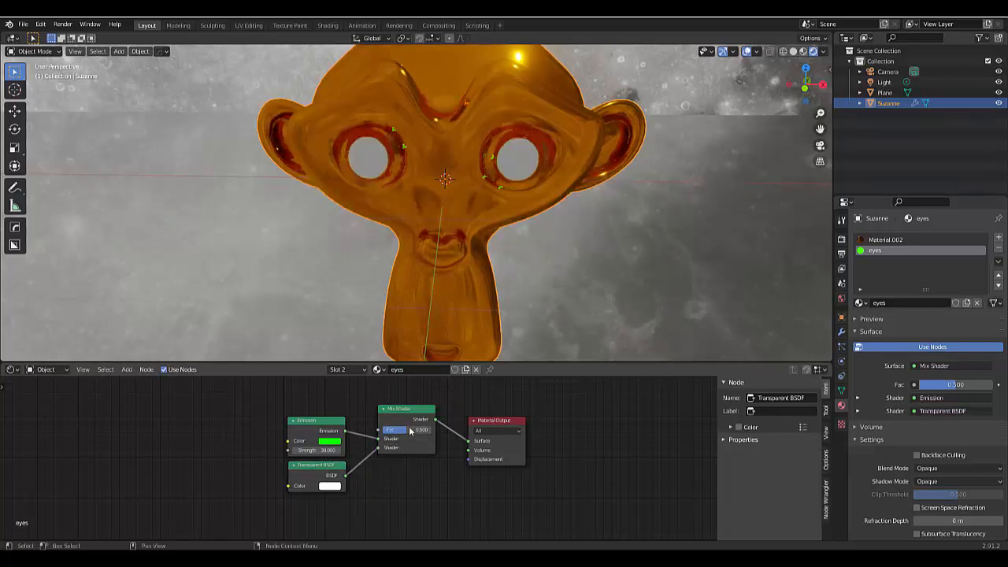
left_click_drag(394, 428, 418, 428)
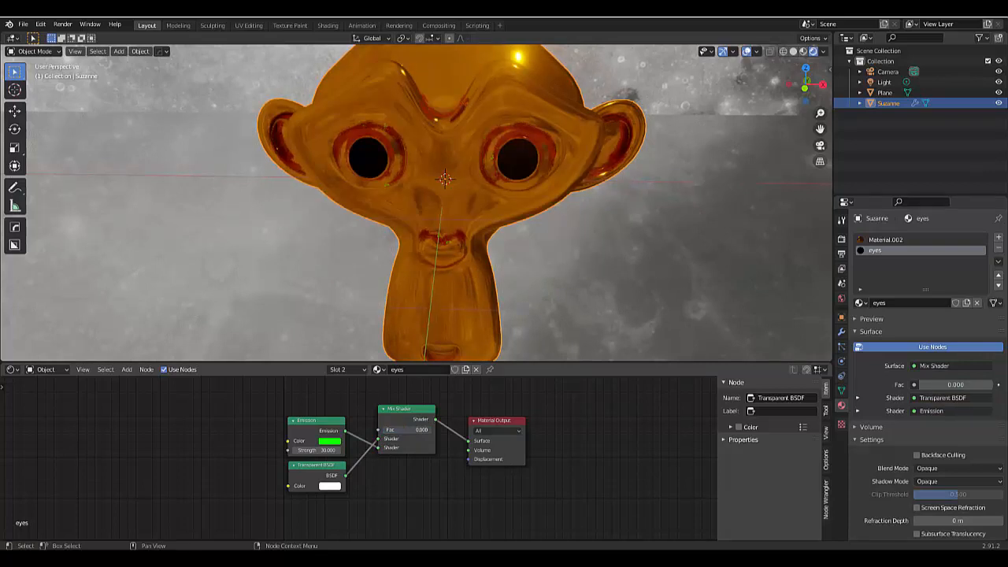
mouse_move(397, 430)
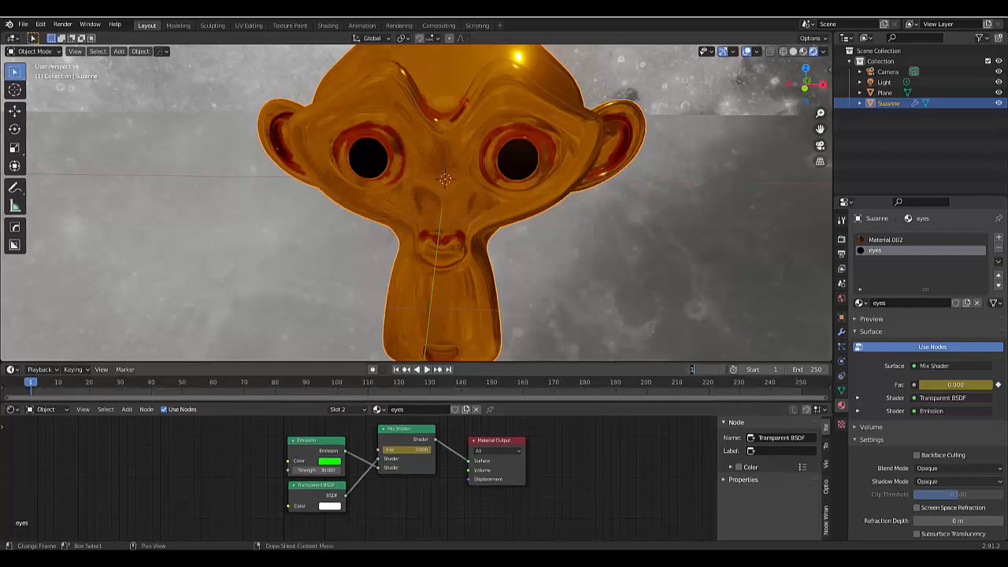
left_click(183, 383)
type("60")
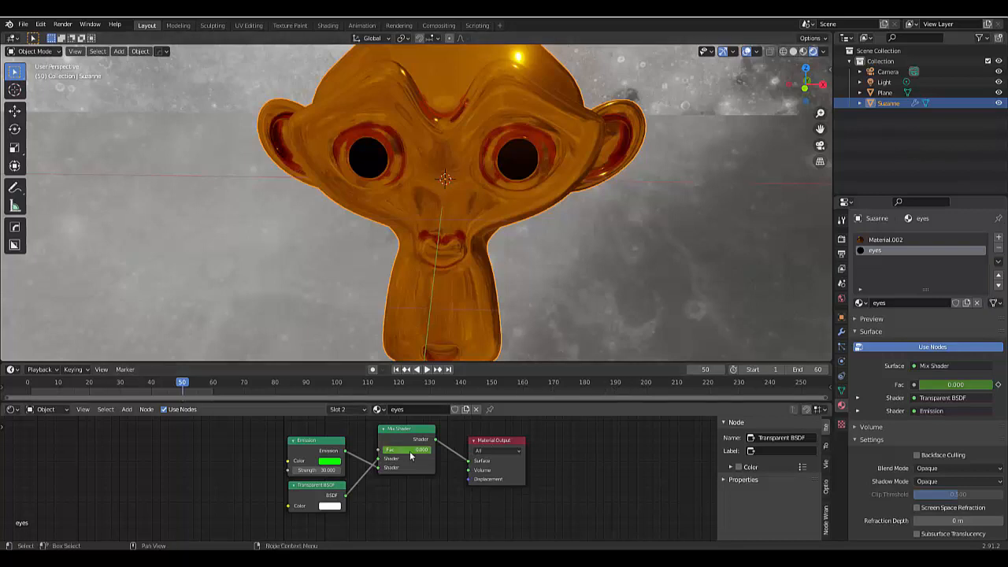
Step: Raise the Mix Shader Fac to 1 at frame 50 and keyframe it, then split the node area
left_click_drag(394, 451, 441, 451)
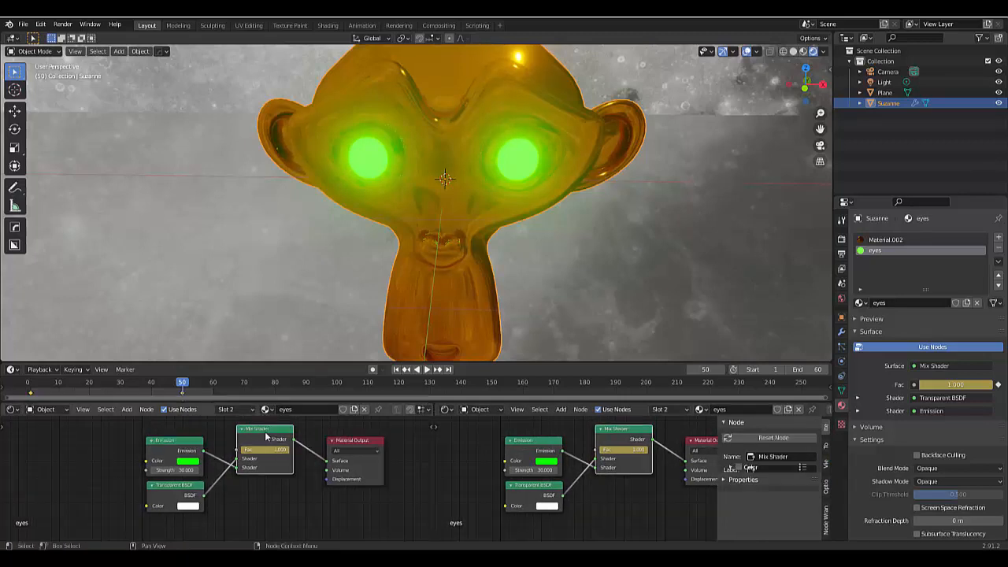
left_click(446, 410)
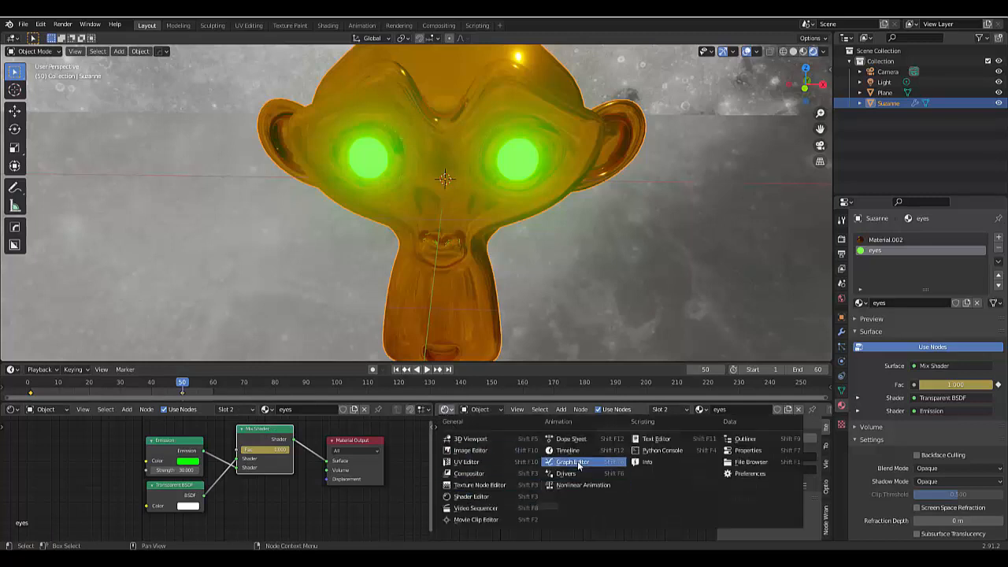
Step: View the fade in a Graph Editor, scrub frames 1–50 to preview it, and rejoin into a single Shader Editor
left_click(577, 462)
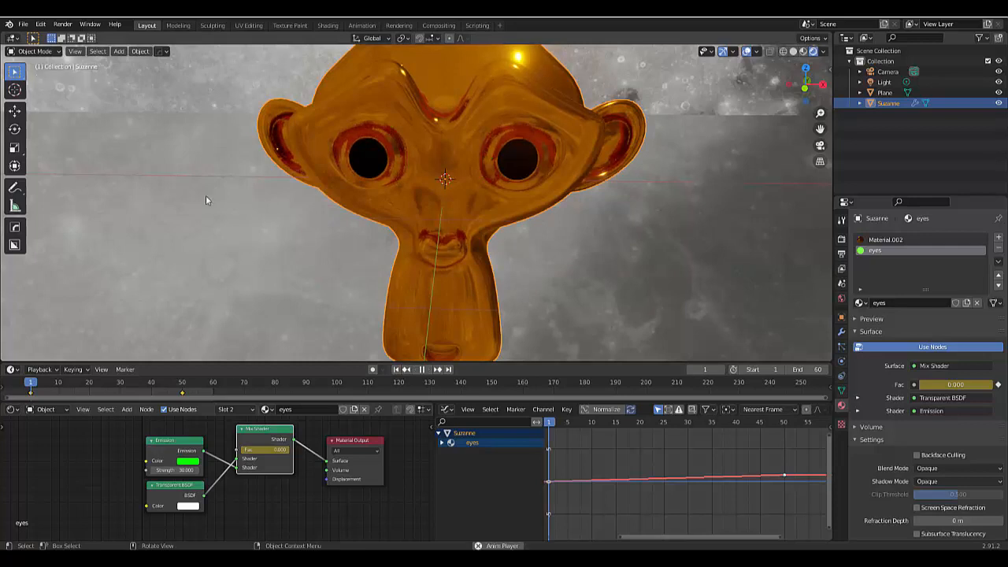
left_click(440, 371)
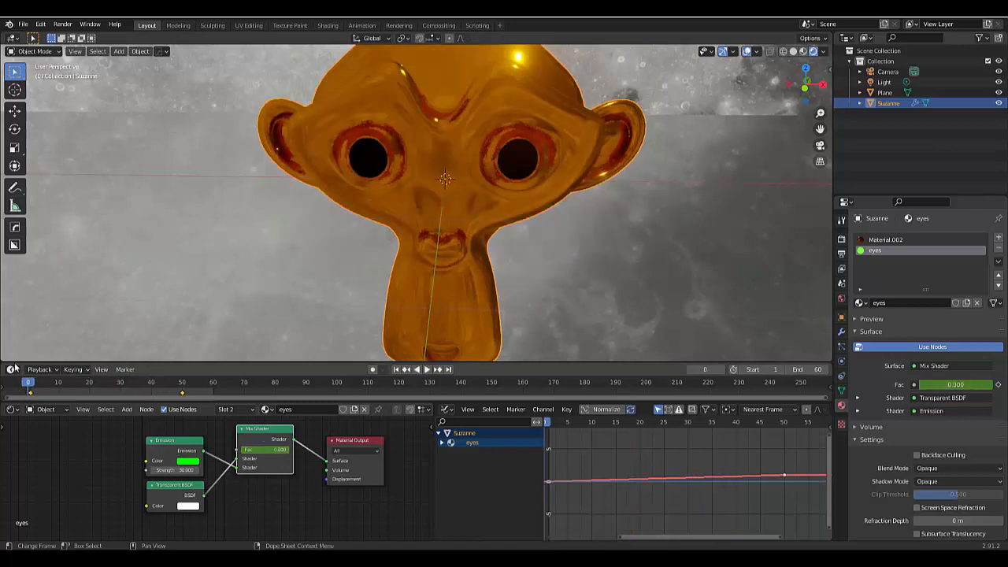
left_click(57, 380)
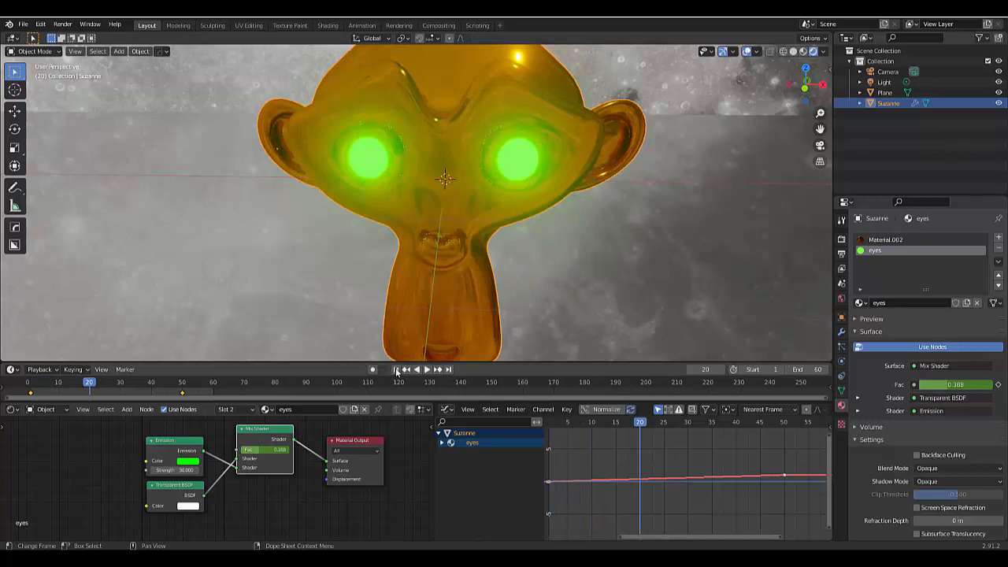
left_click(394, 369)
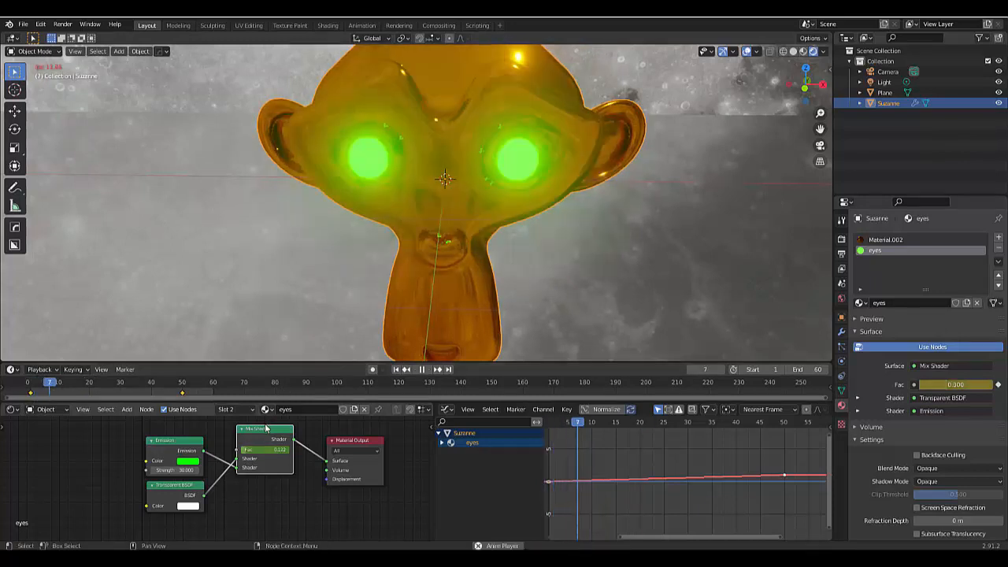
left_click(429, 370)
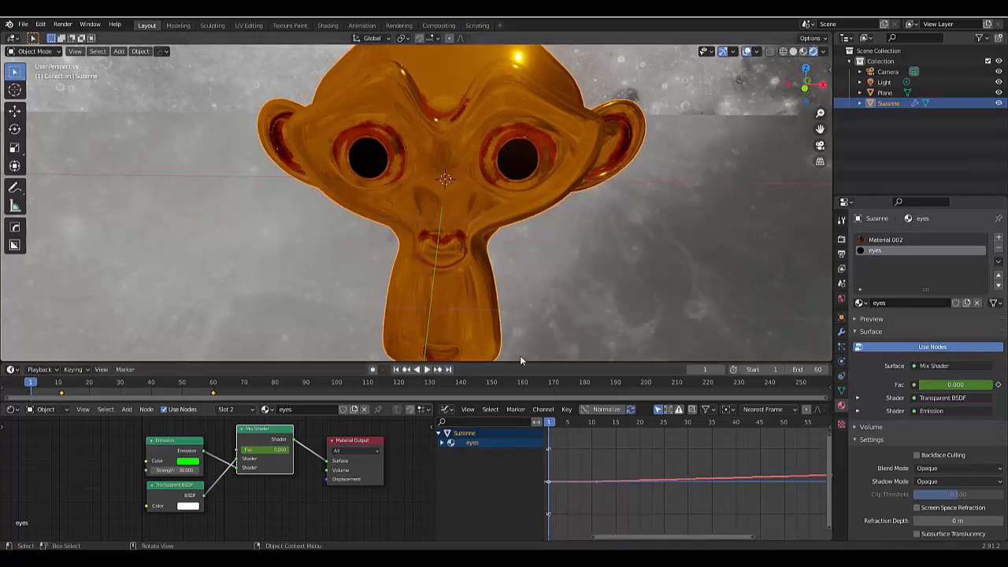
left_click(425, 368)
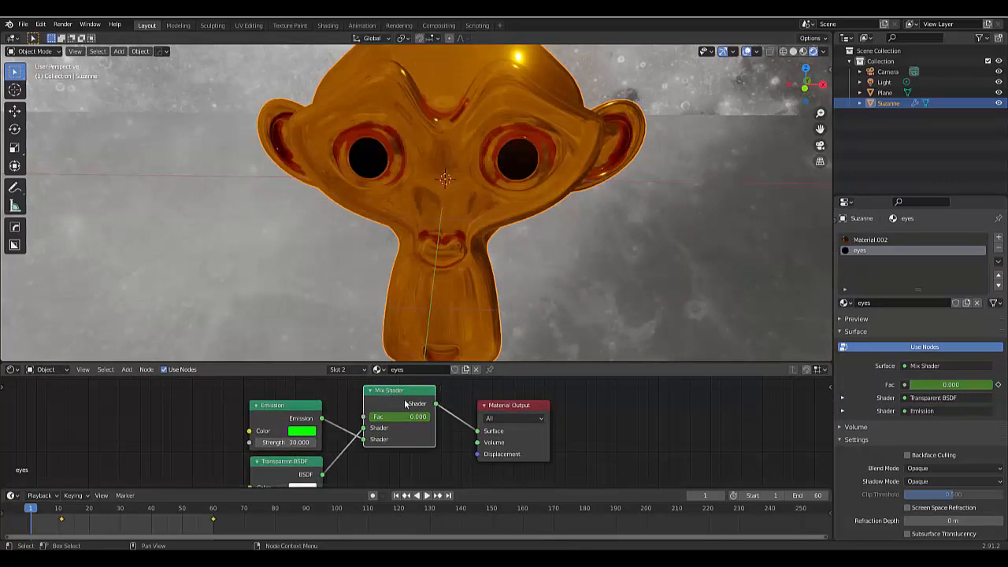
Step: Switch the node area to the Graph Editor and add a Noise modifier to the mix factor curve
left_click(9, 368)
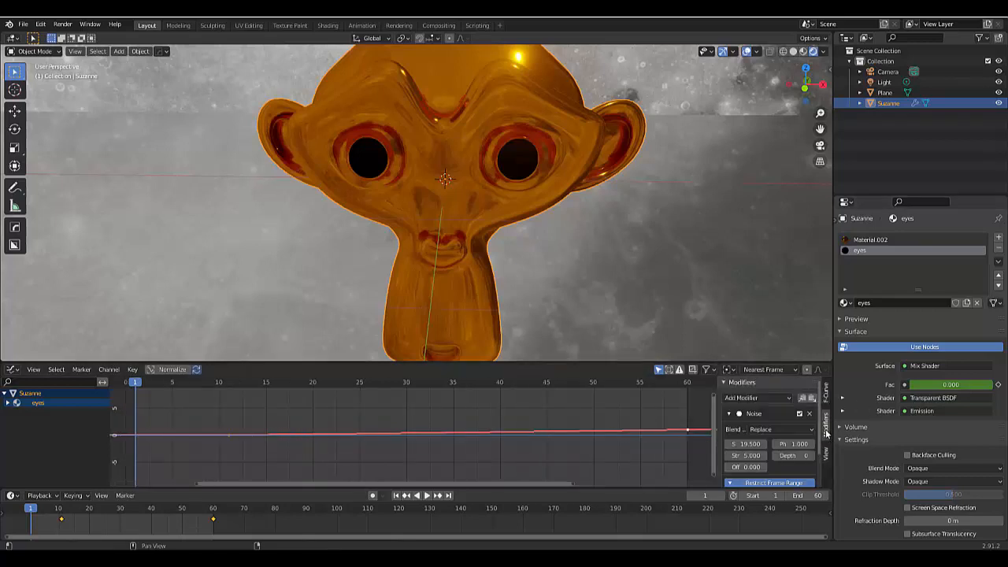
left_click(756, 397)
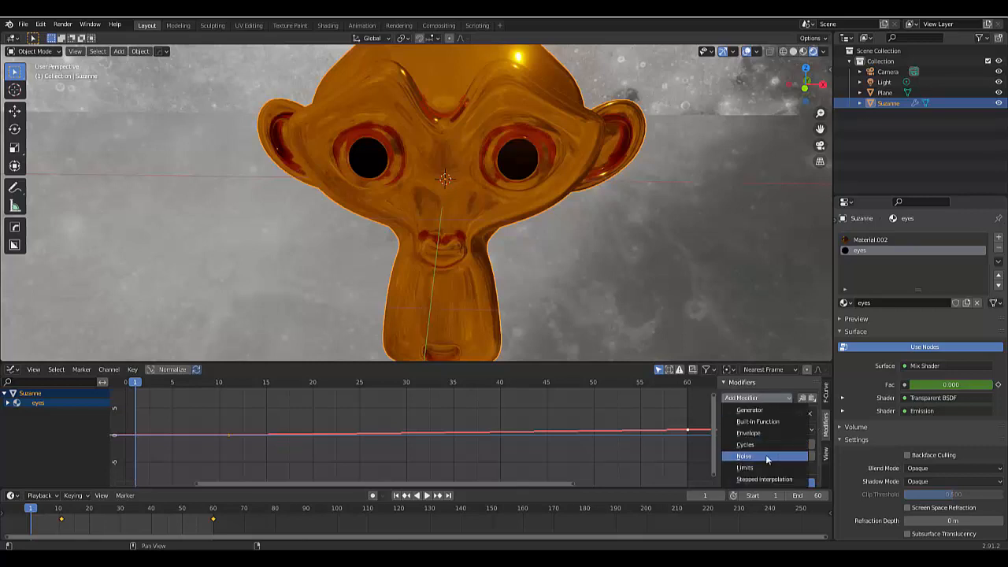
left_click(744, 455)
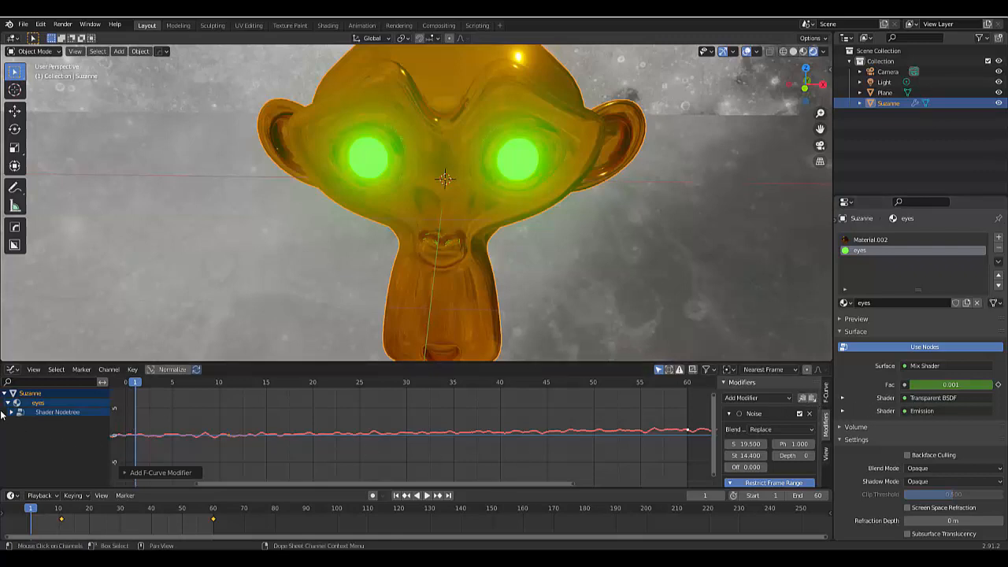
Step: Select the Default Value channel and raise the Noise modifier's Strength and Scale
left_click(10, 413)
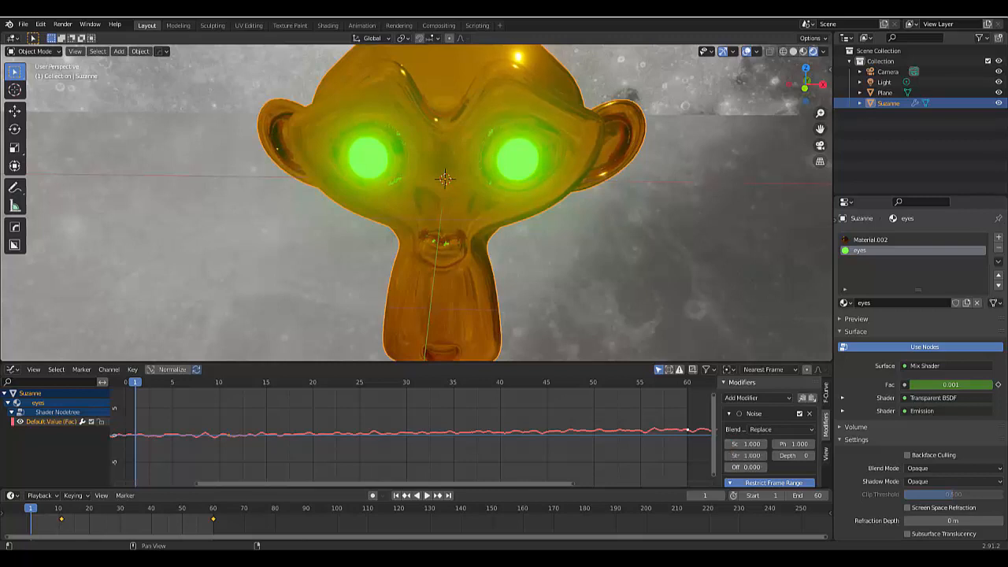
mouse_move(719, 460)
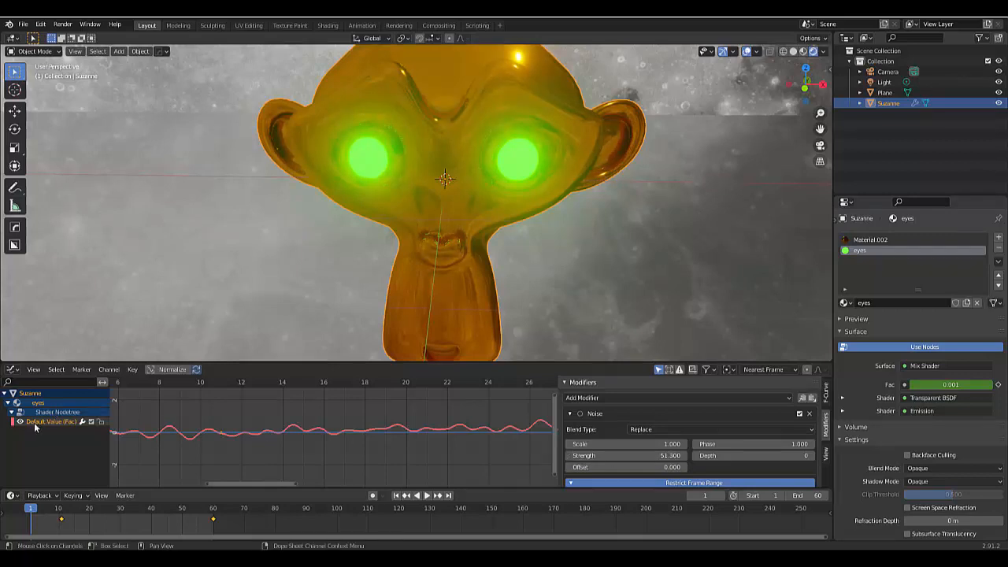
mouse_move(674, 508)
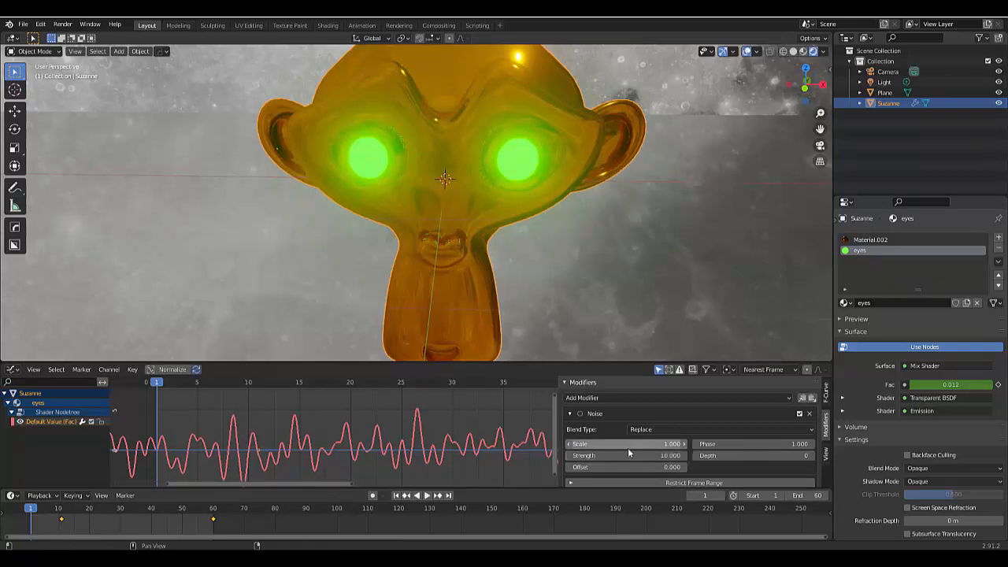
mouse_move(646, 444)
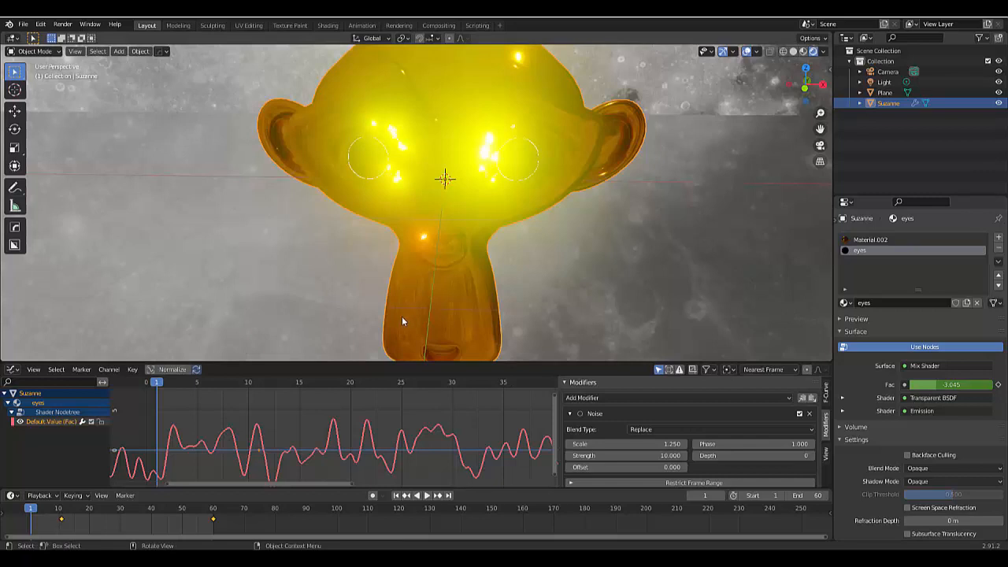
mouse_move(793, 120)
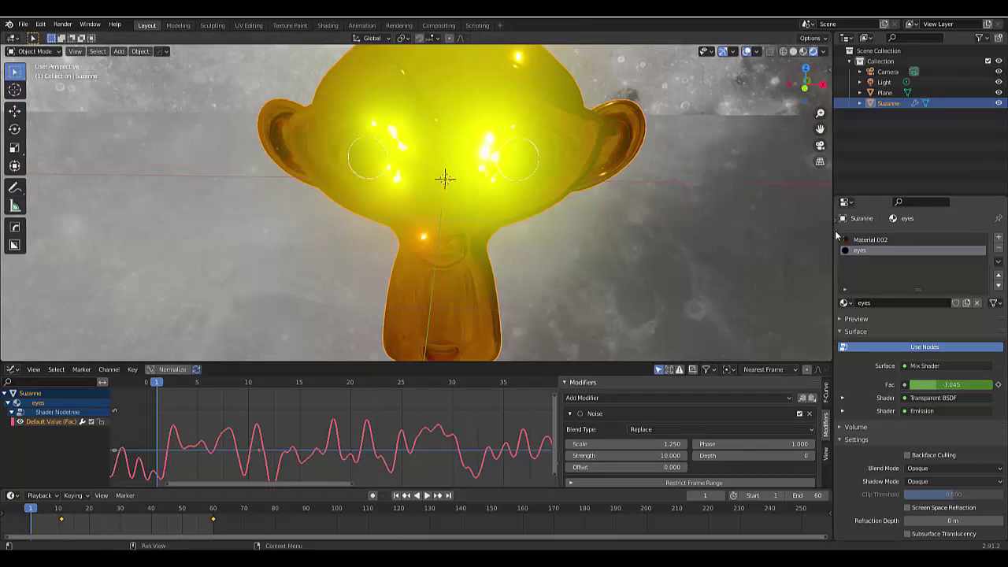
Step: Set the Render Engine to Cycles in Render Properties
left_click(843, 240)
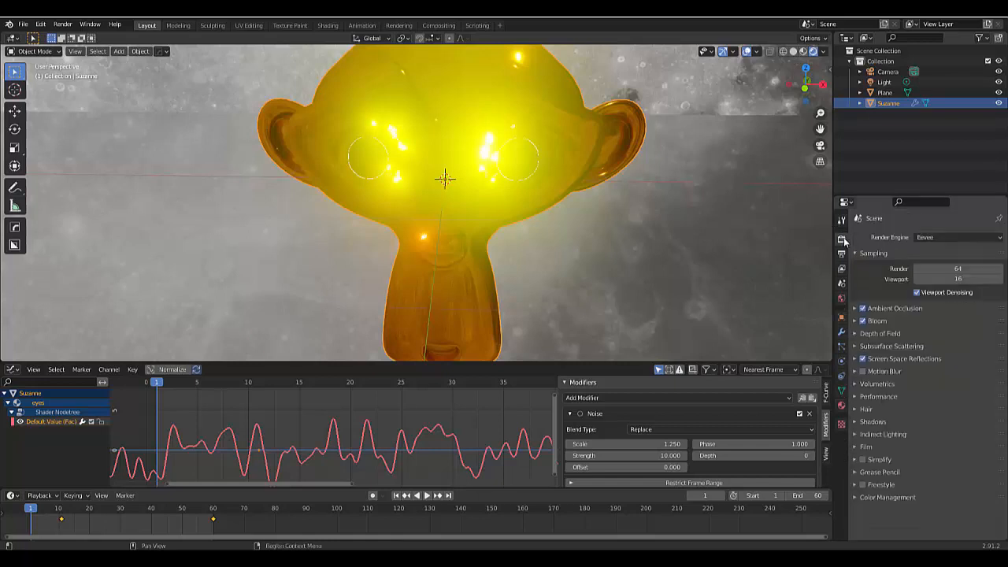
left_click(961, 237)
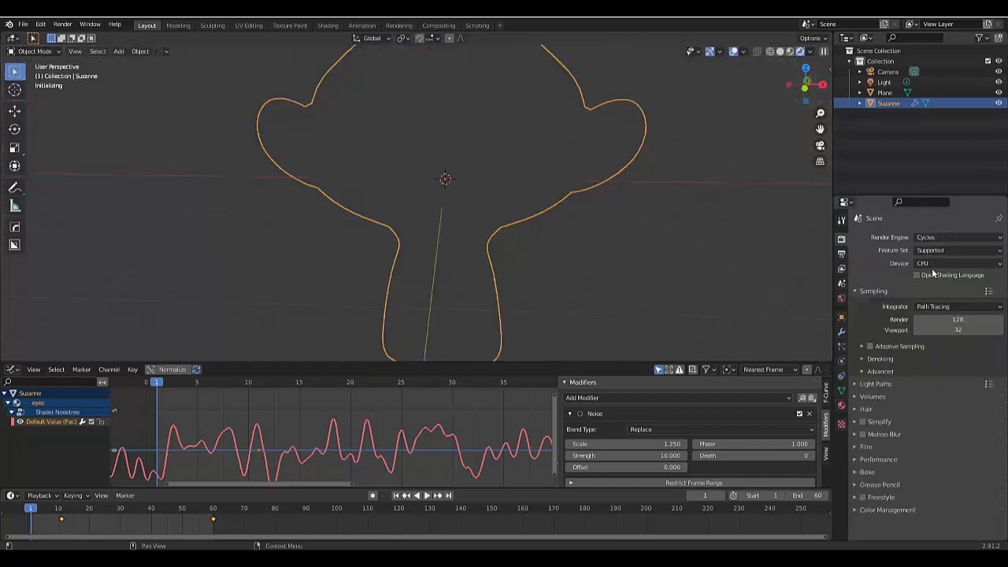